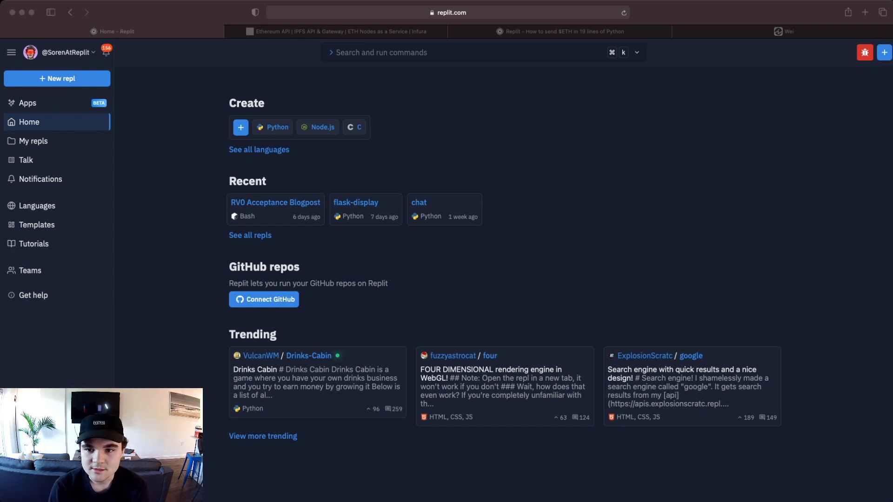
- Switch the browser to the Infura website tab
click(337, 32)
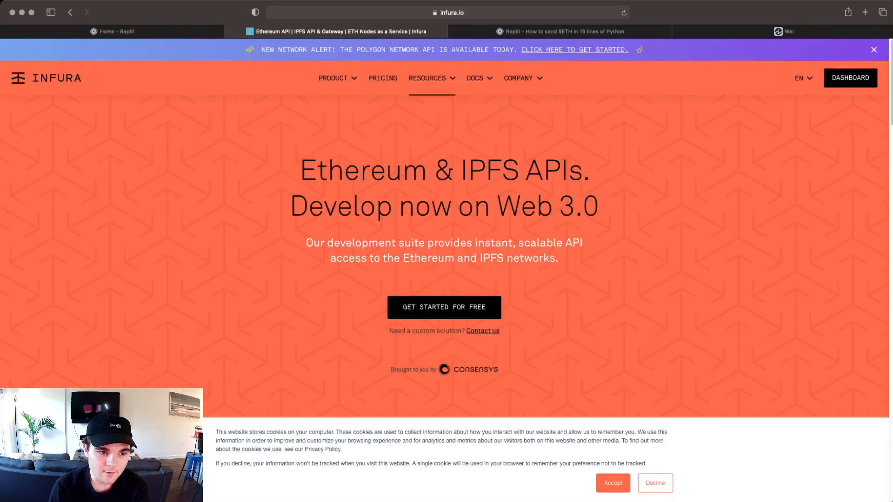
mouse_move(333, 78)
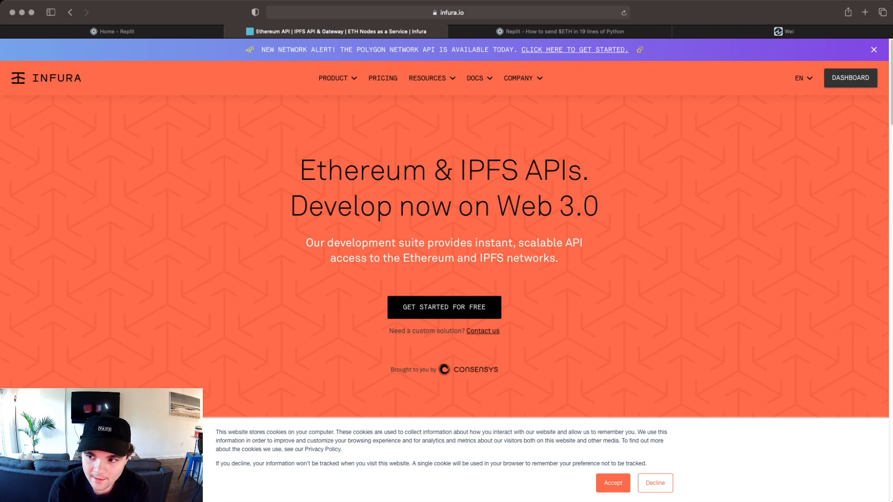
- From the dashboard's Ethereum overview, create a new project named 'send eth' and view its keys
click(849, 78)
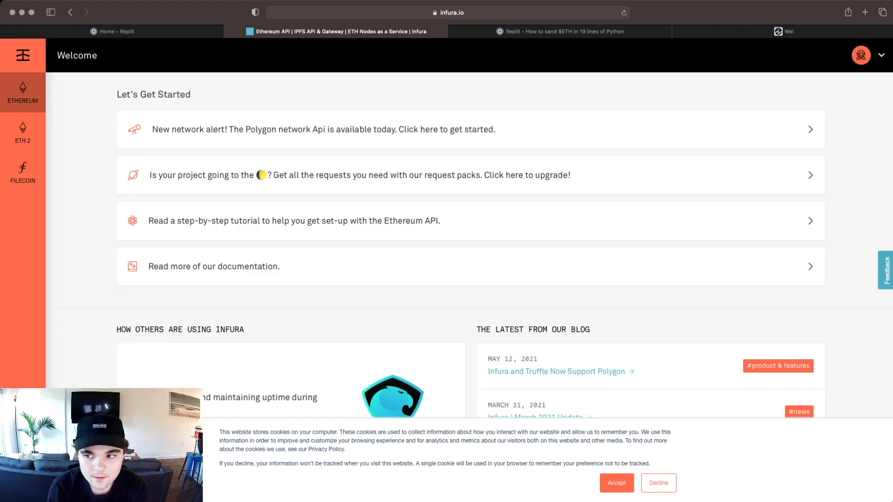
click(22, 93)
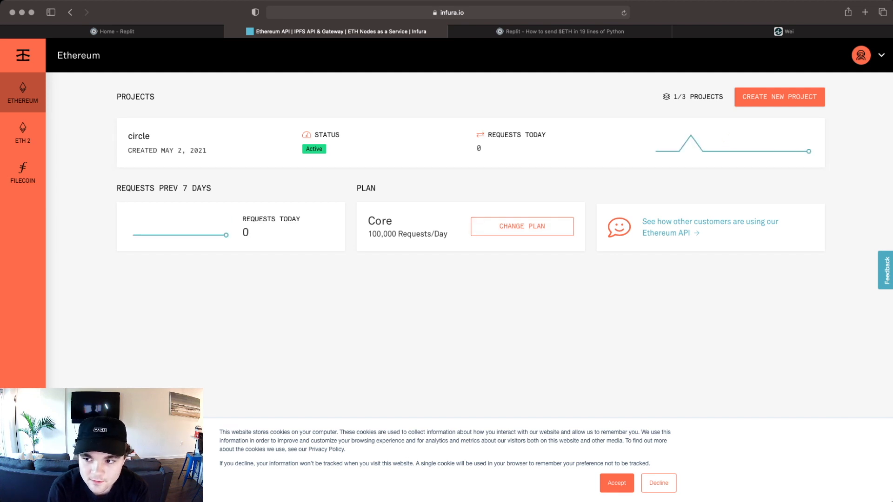
click(778, 96)
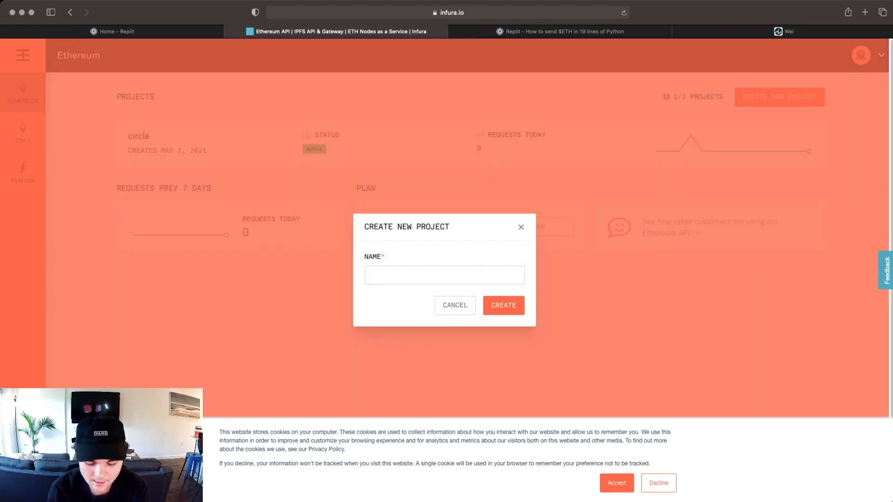
text(send et)
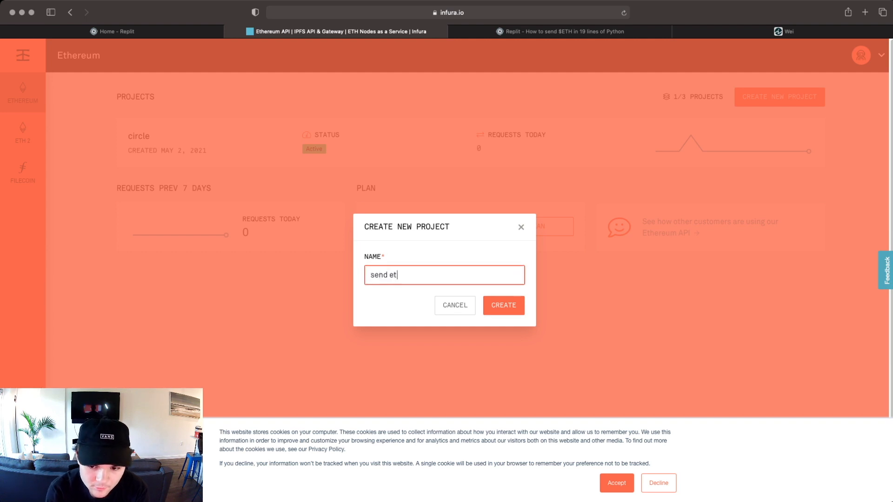
click(503, 305)
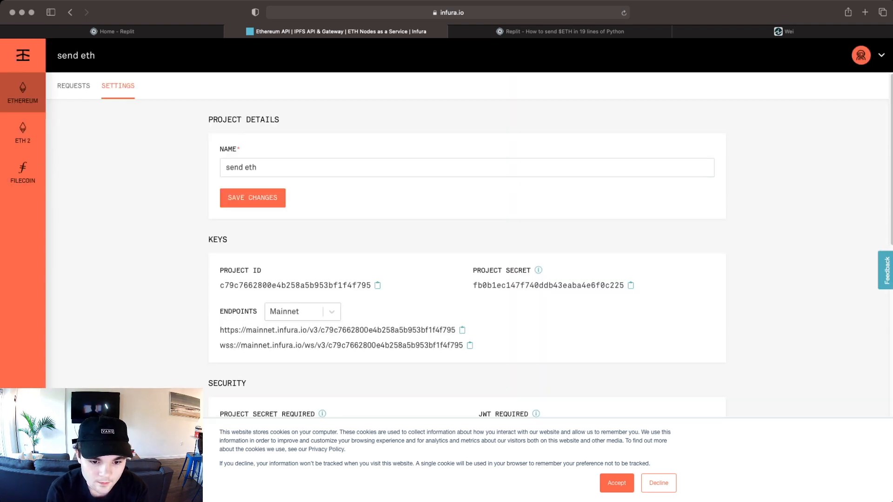
click(616, 483)
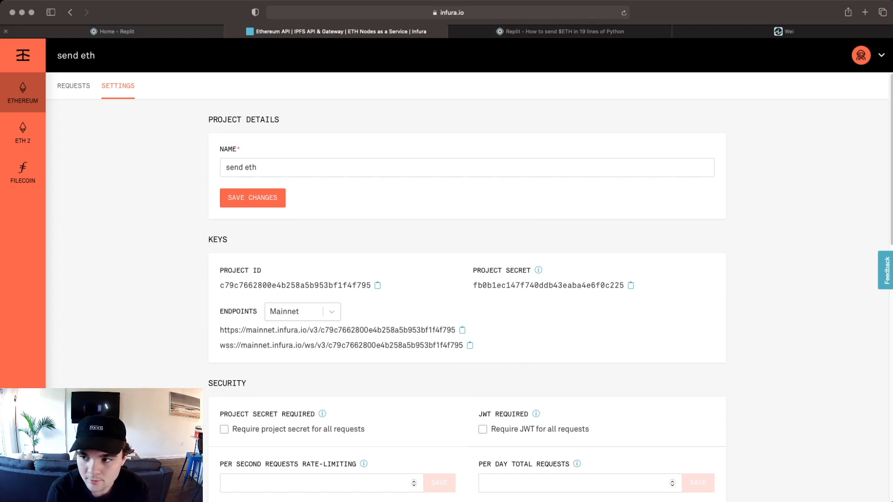
- Create a new private Python repl named 'send eth tutorial'
click(113, 31)
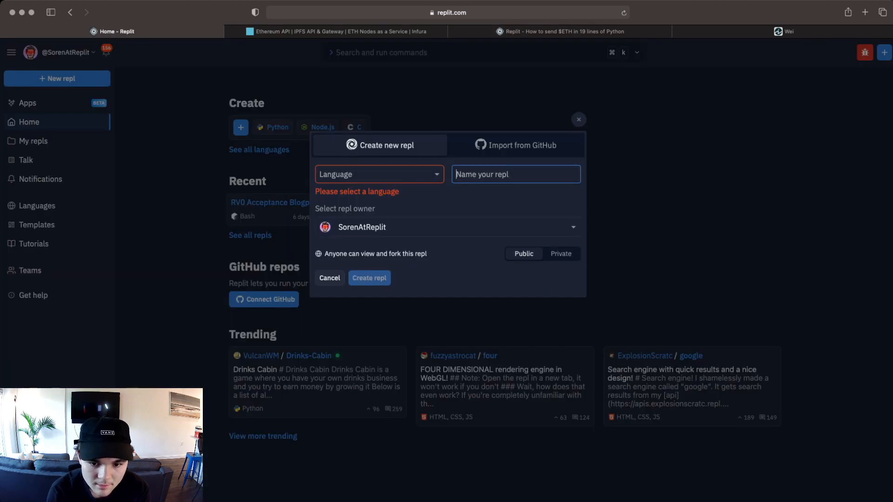
click(379, 174)
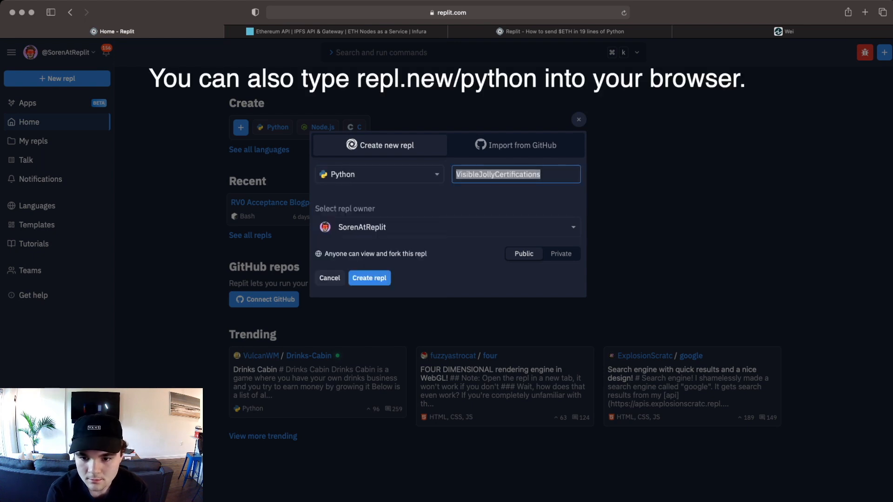
text(send eth tutori)
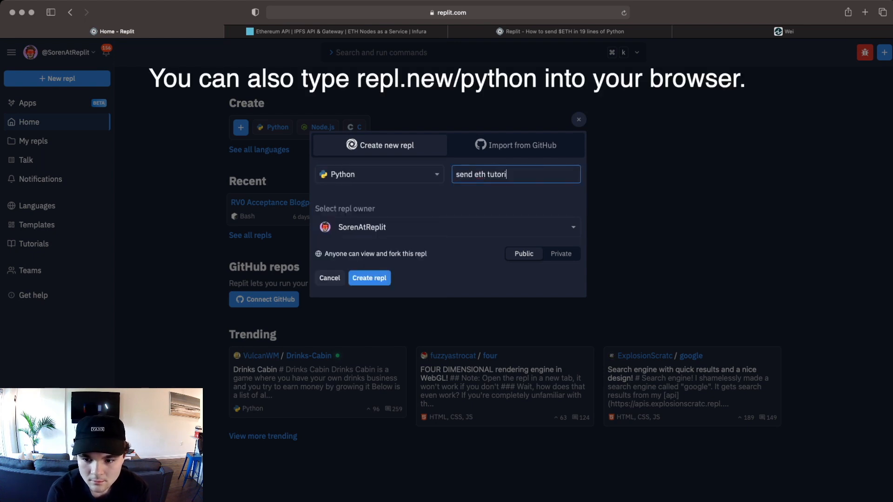
click(560, 253)
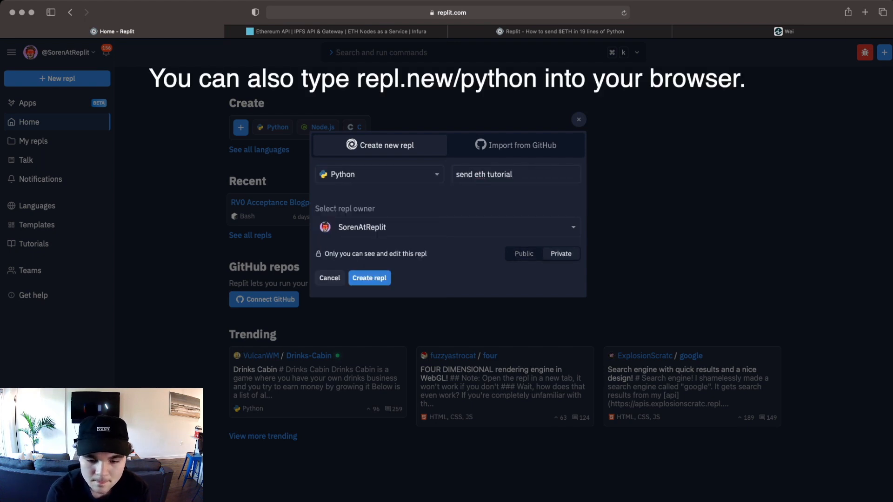
click(370, 278)
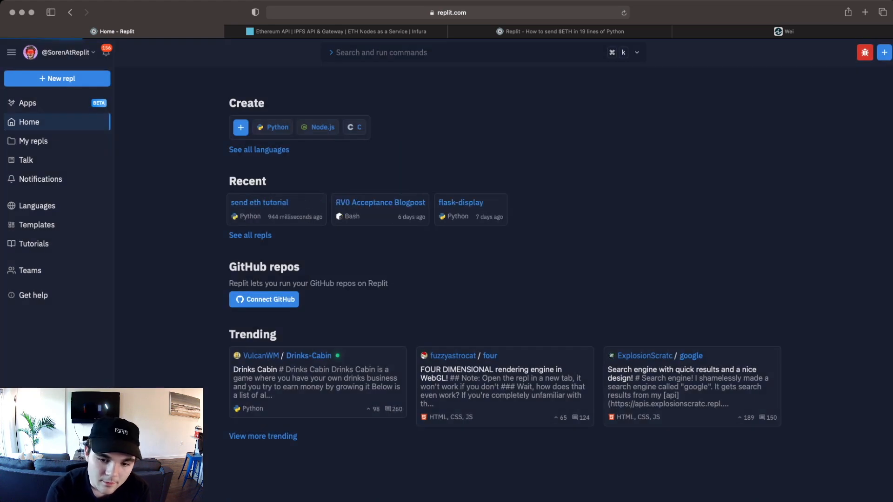
- Open the send eth tutorial repl and write the web3 and os imports in main.py
click(259, 202)
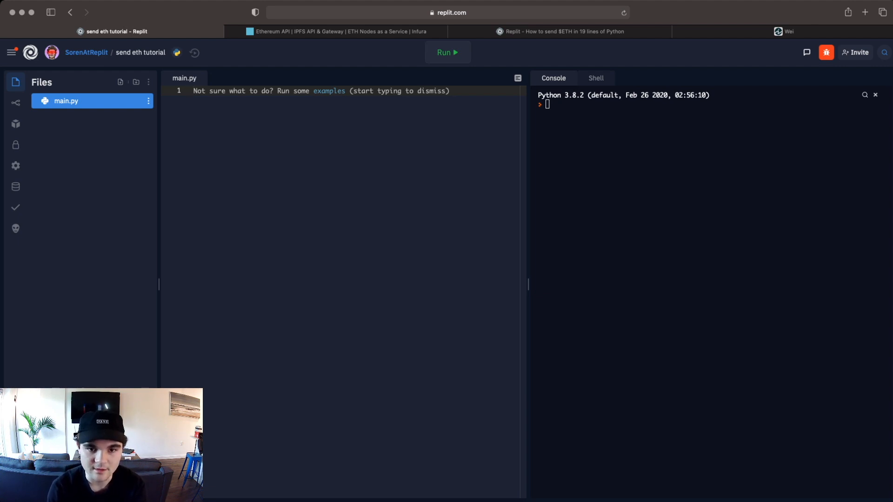
mouse_move(15, 145)
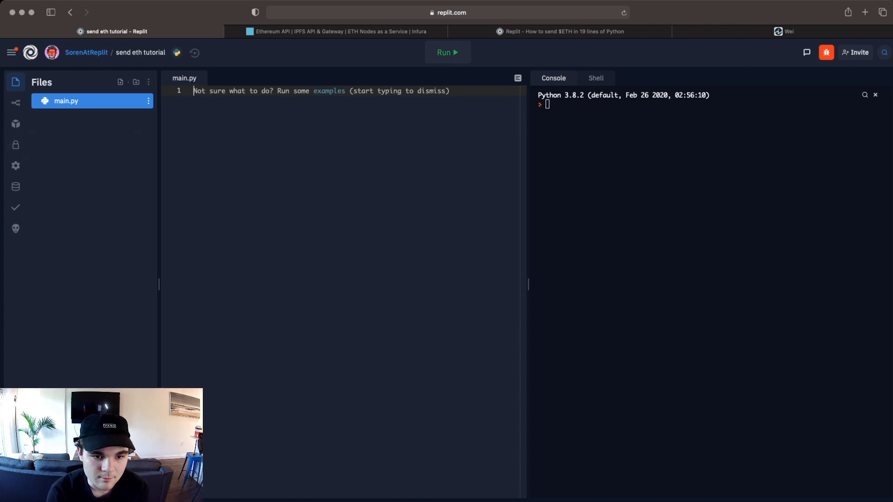
text(import Web3)
text(import os)
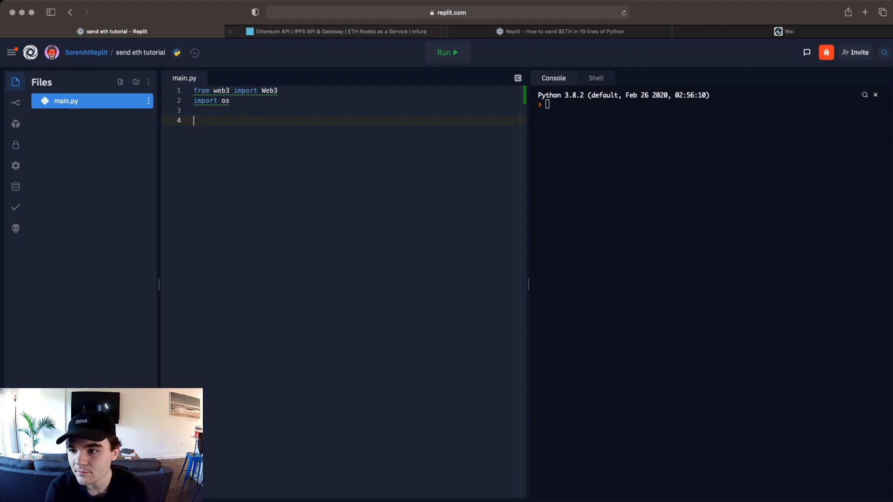
- Copy the send eth project's mainnet HTTPS endpoint from Infura and return to the repl
click(336, 31)
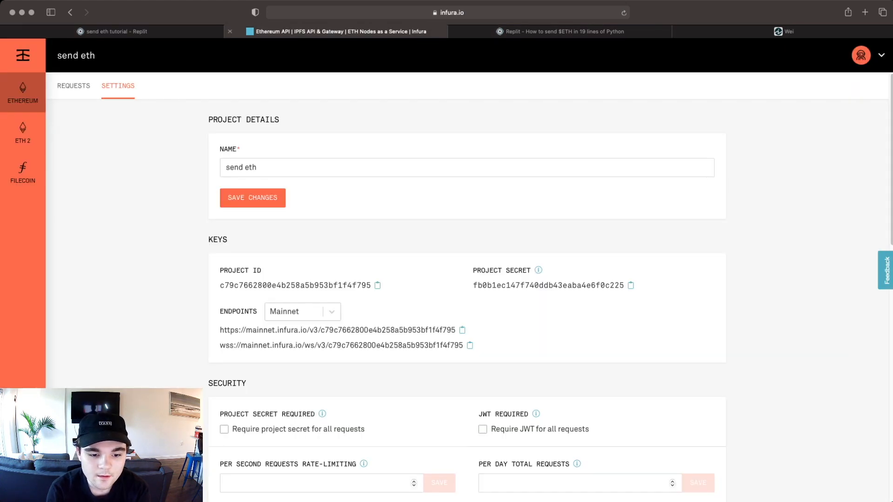
scroll(down, 3)
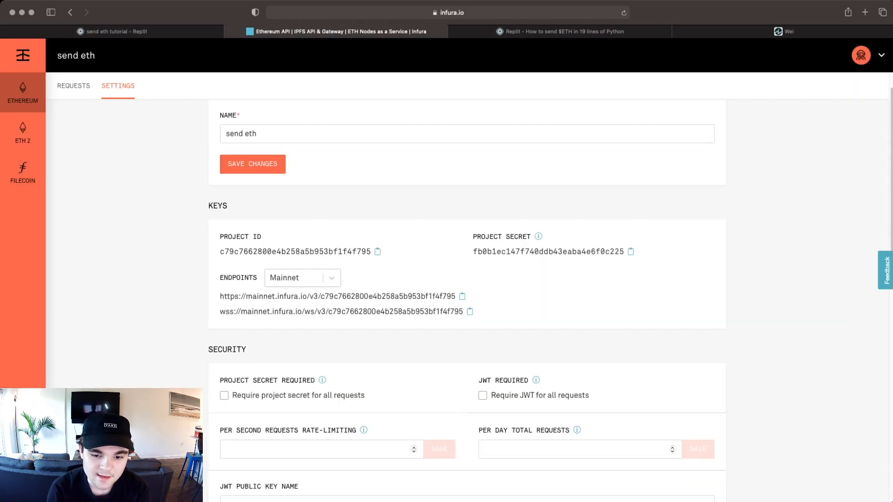
click(462, 295)
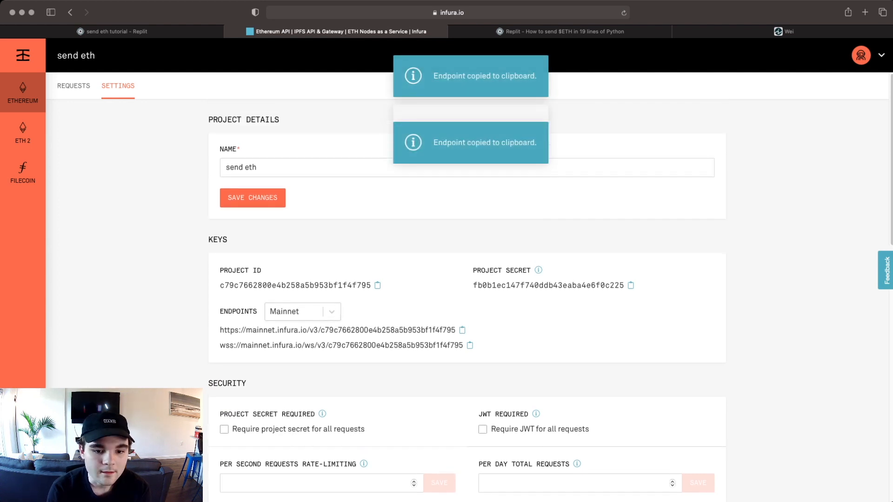
click(111, 32)
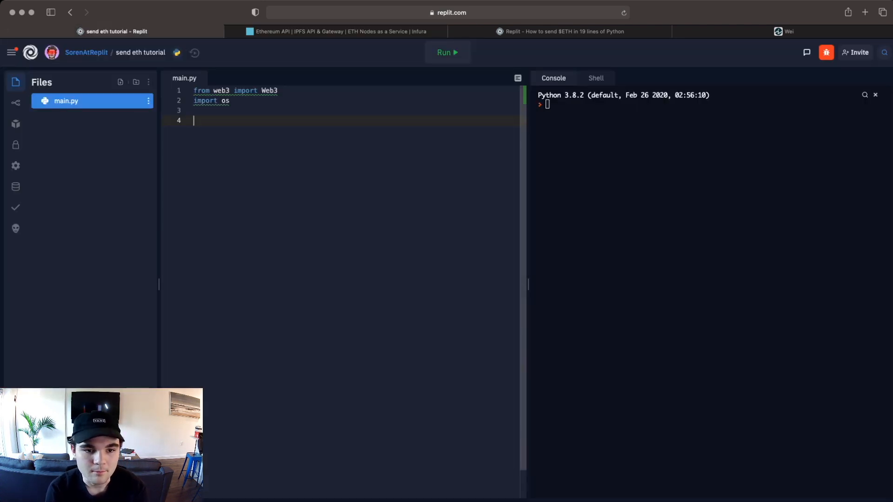
- Define w3 as a Web3 instance using an HTTPProvider with the Infura mainnet URL
text(w)
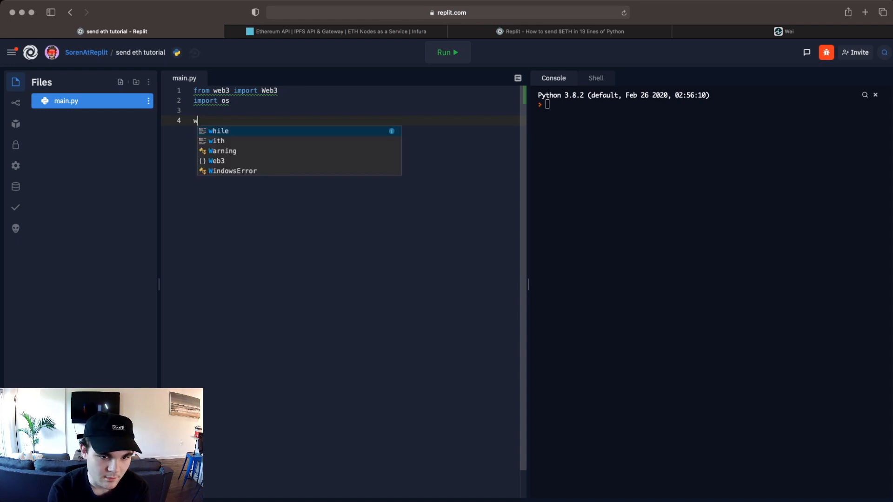
text(3 = Web3)
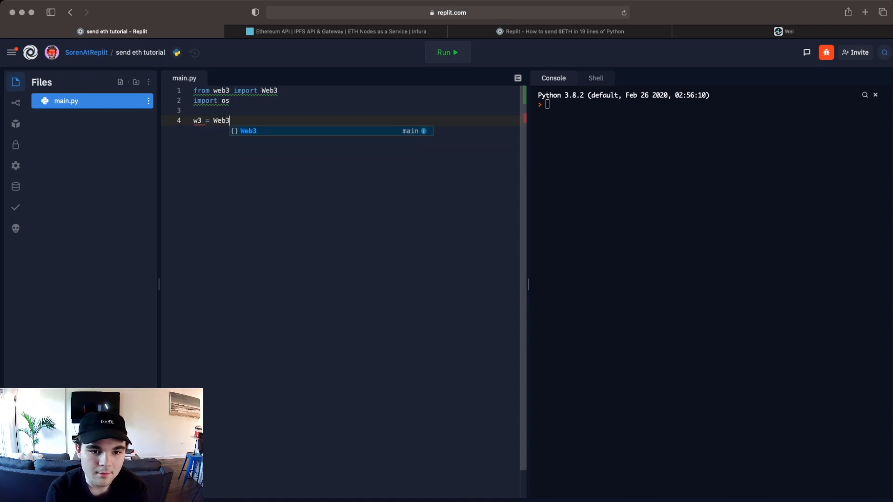
text((Web3))
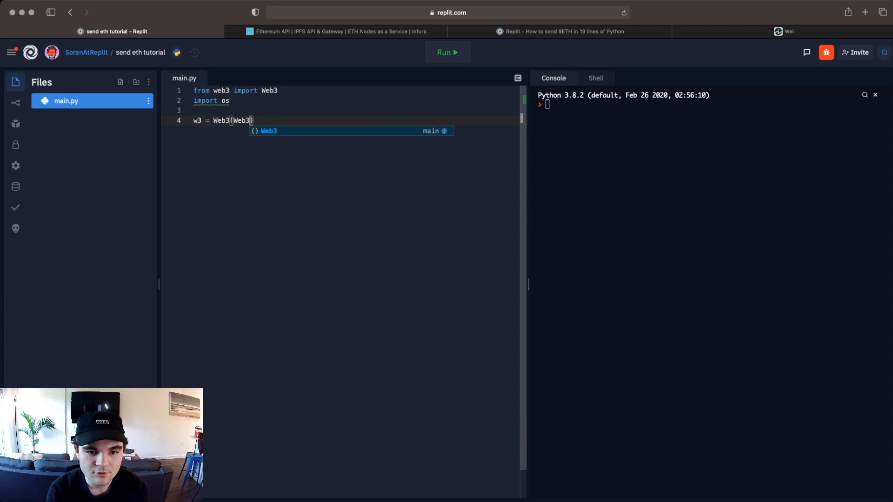
text(.HTTP)
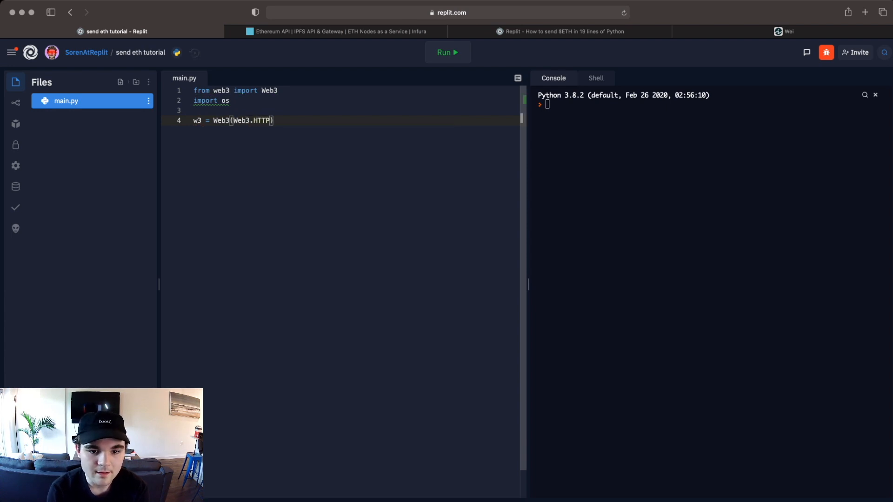
text(Provider)
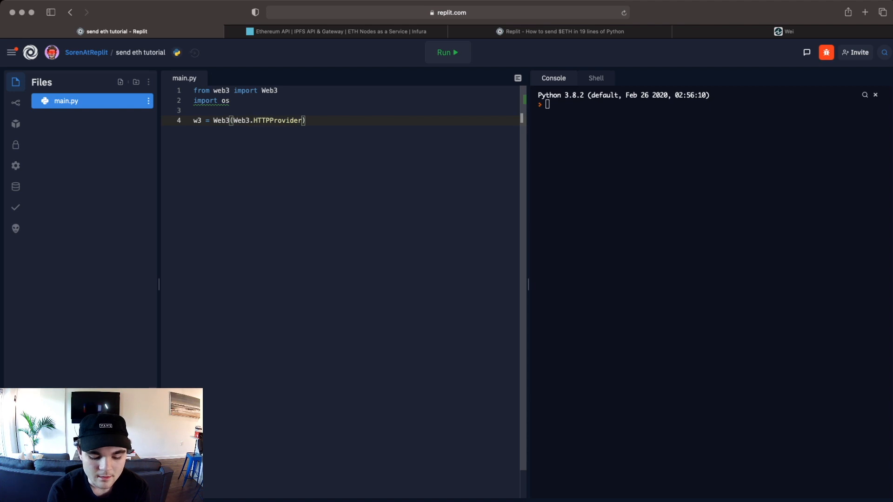
text(('https://mainnet.infura.io/v3/c79c7662800e4b258a5b953bf1f4f795'))
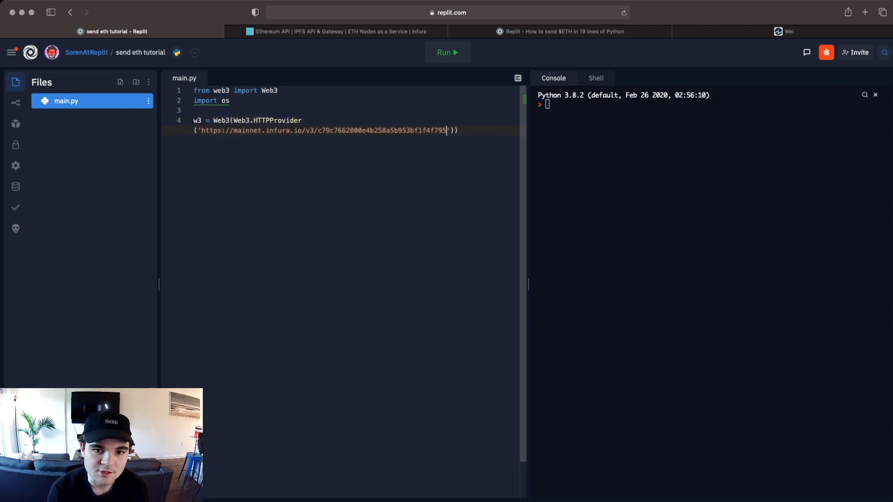
click(337, 32)
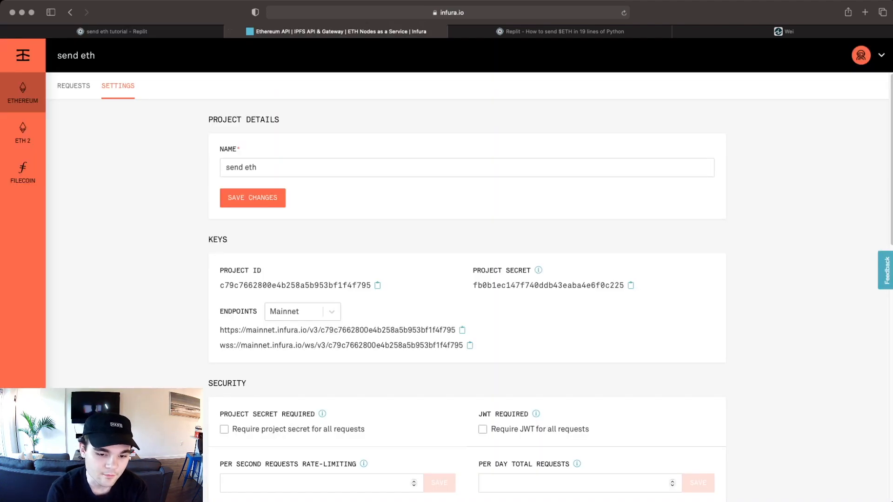
click(113, 32)
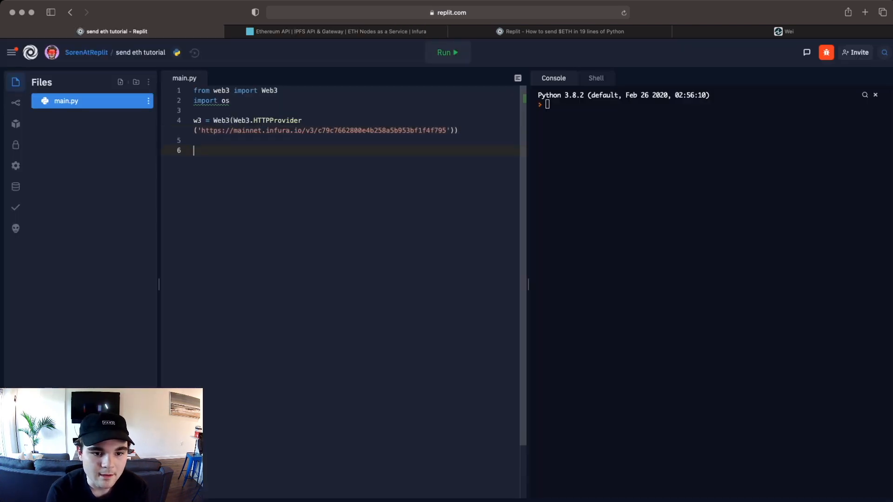
- Store w3.isConnected() in x and print x
text(w3.)
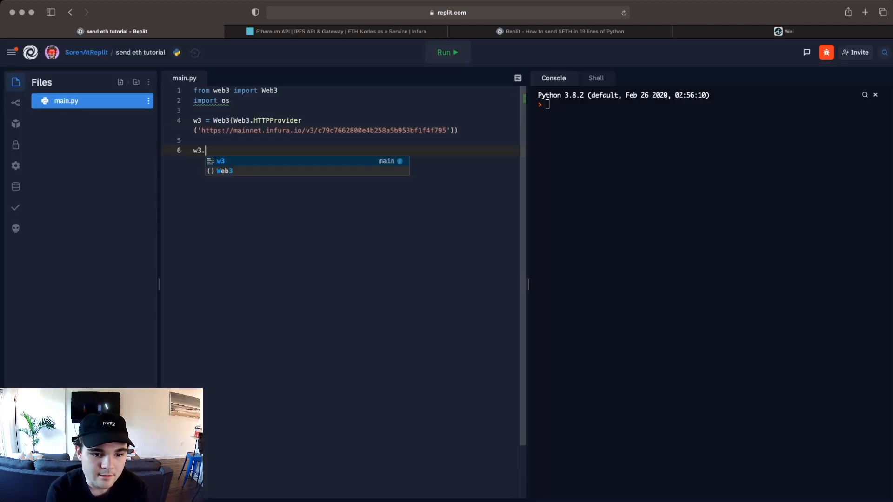
text(isConnec)
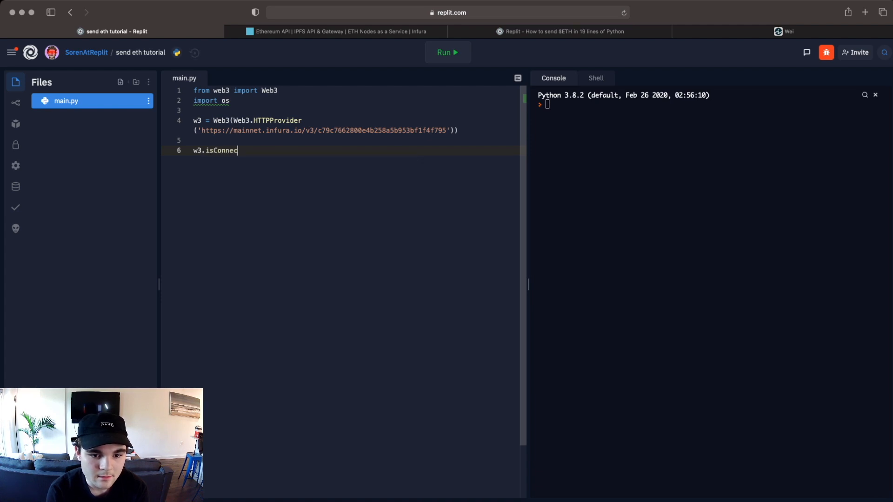
text(ted())
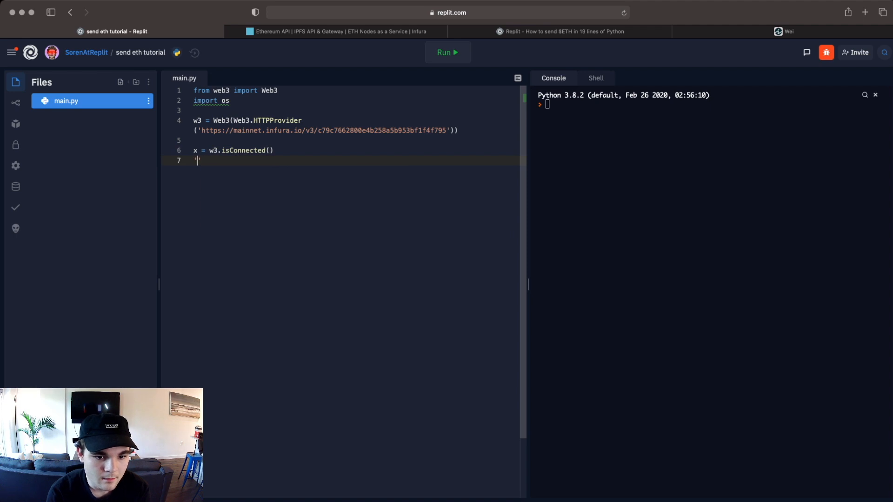
text(print(x))
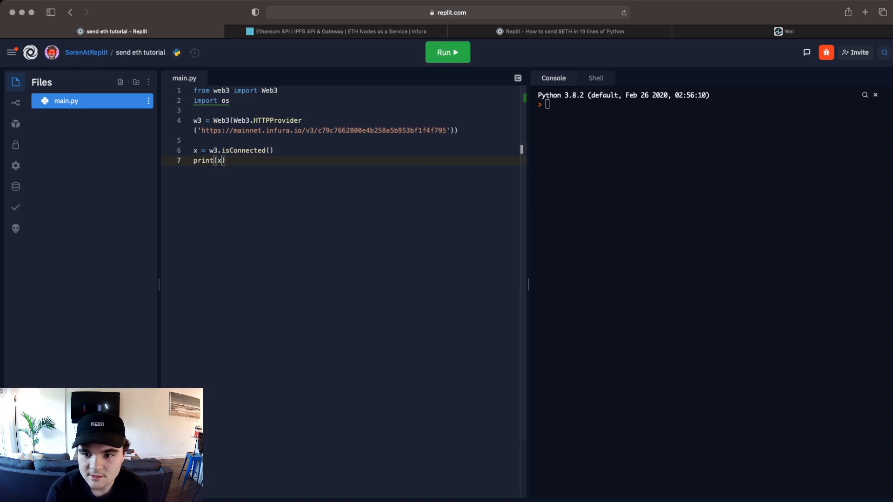
- Run the script to confirm True prints, then remove the connection-check lines
click(448, 52)
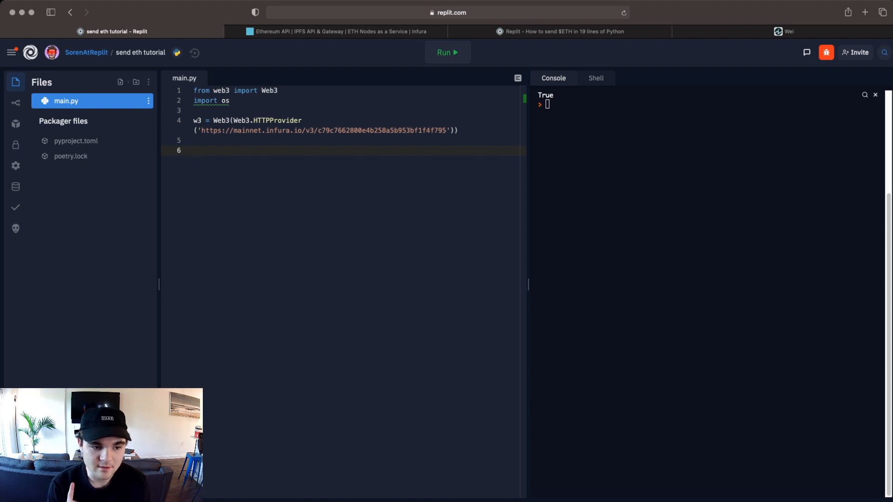
click(194, 150)
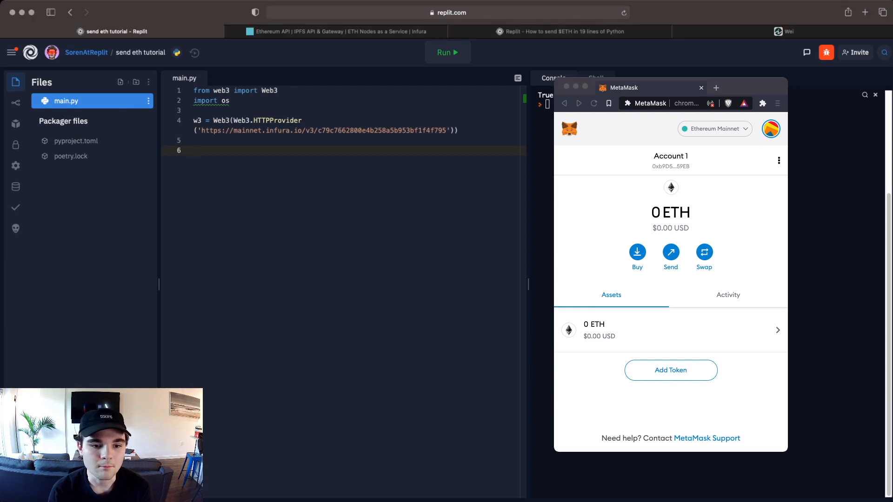
- Start a 'public_address =' assignment on line 6 of main.py
text(public_addd)
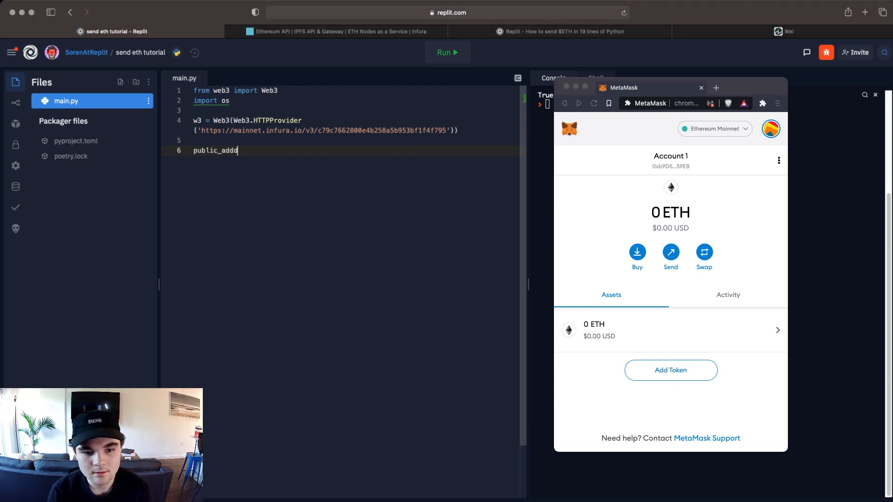
text(ress =)
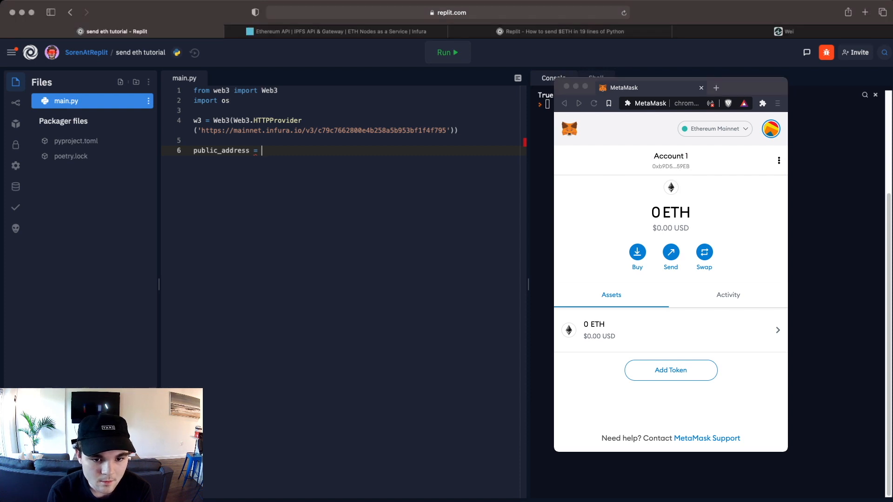
- Set public_address to '0xb9D592CD...A57959EB' and add an empty friends_address string
text('0xb9D592CD7919f2e7e860F07ed4a5D641A57959EB')
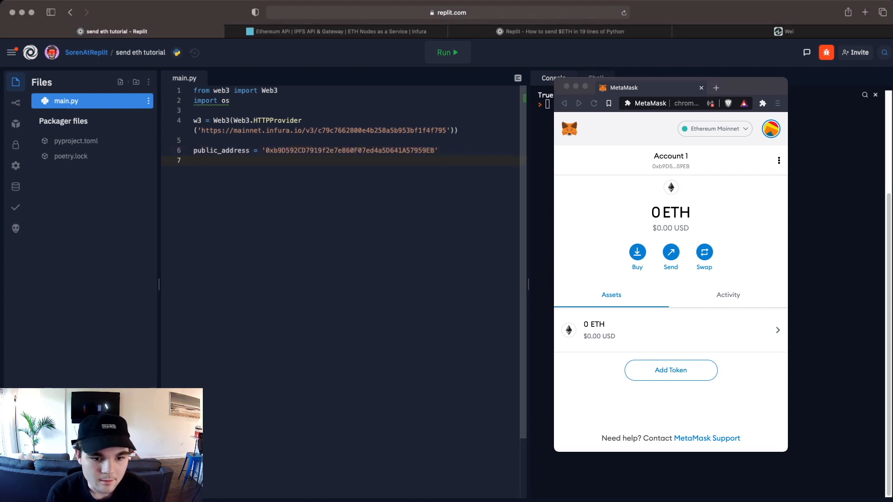
text(frie)
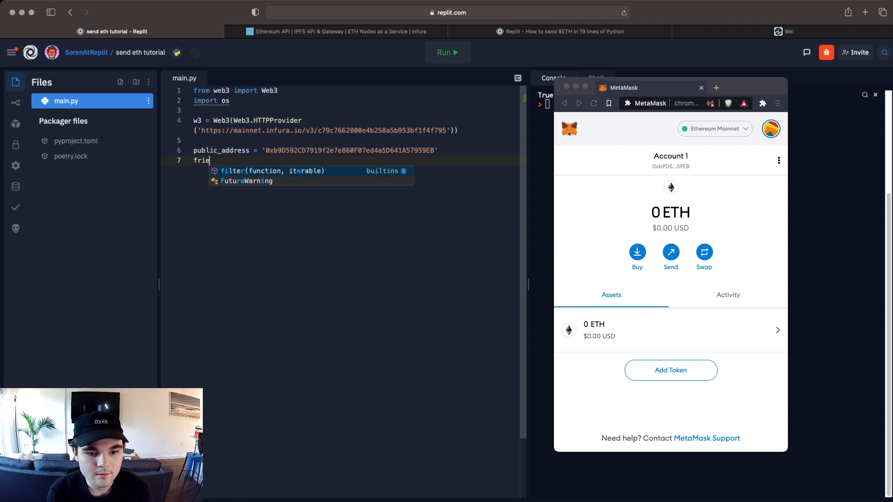
text(nds_address =)
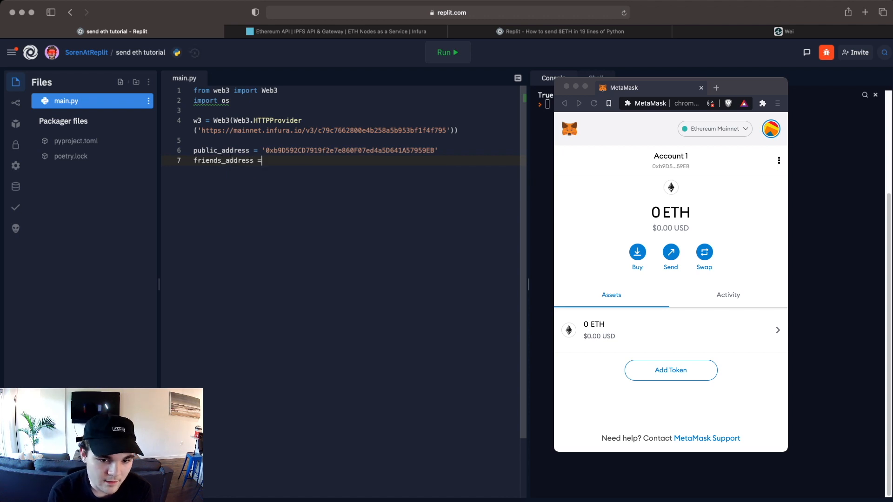
text('')
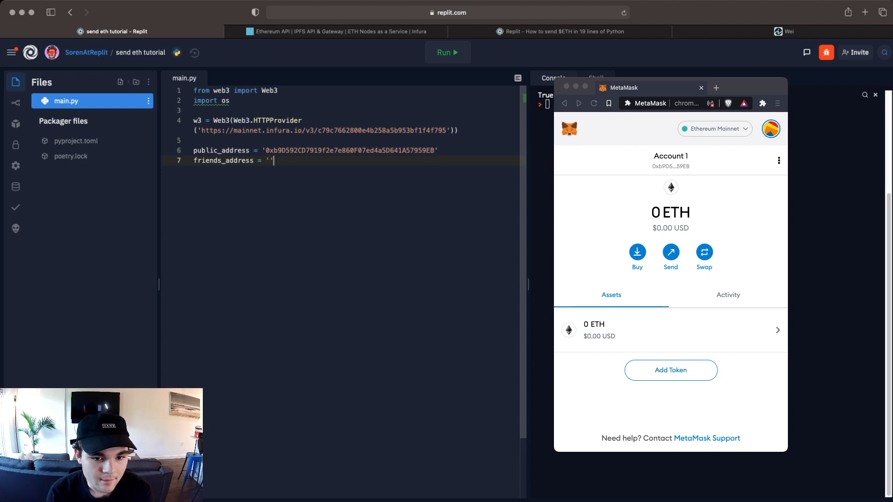
- Add priv_key reading the PRIVATE_KEY environment variable via os.getenv
key(Return)
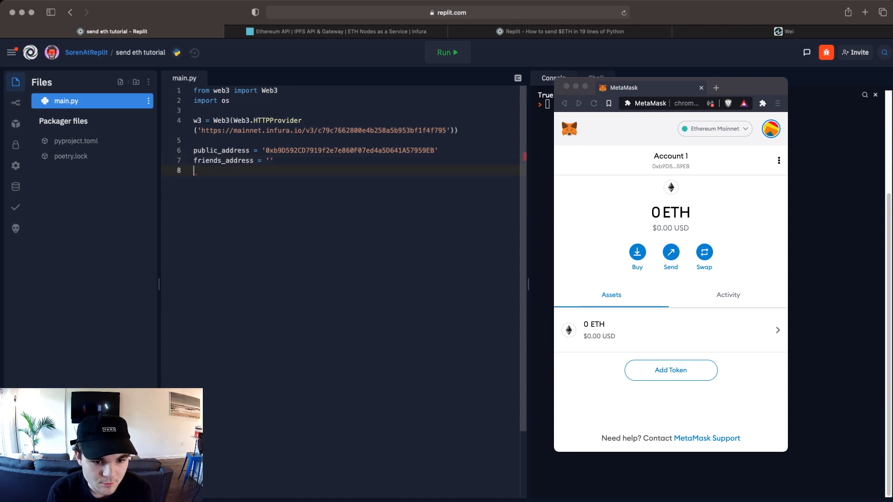
text(priv_key)
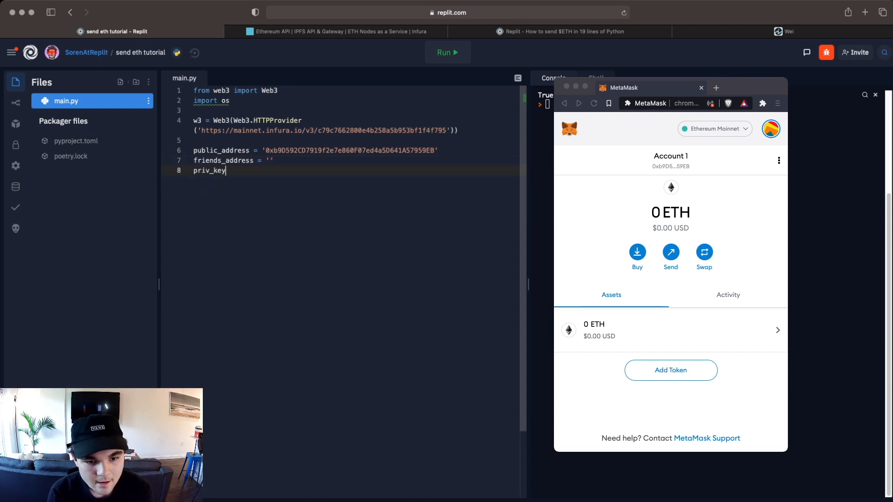
text(= os.getenv(')
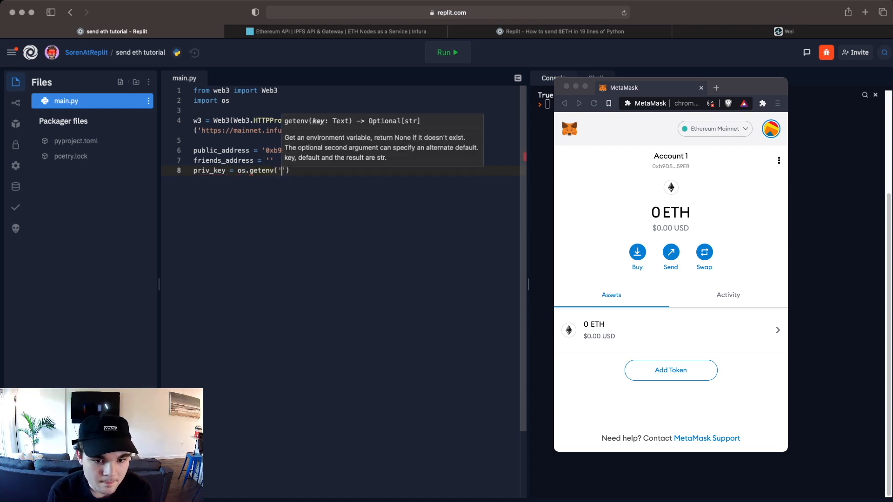
text(PRIVATE_KEY)
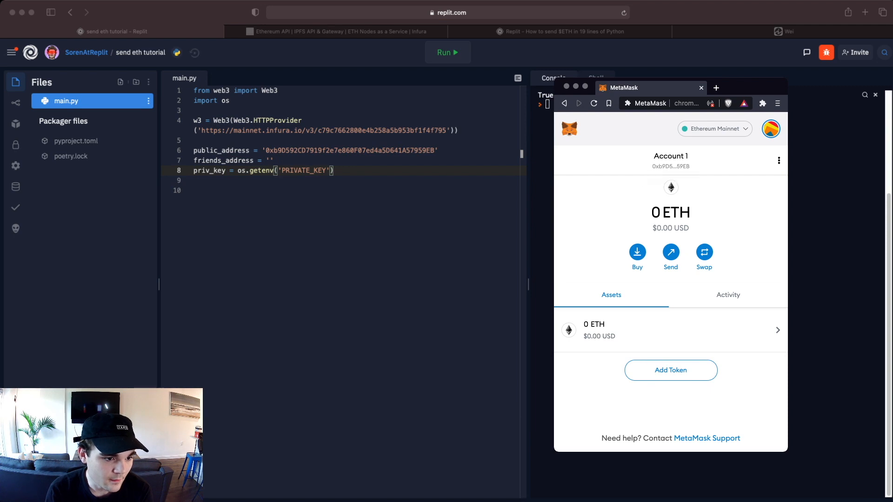
- View the MetaMask account details with its address, close them, and hide Replit's file list
click(779, 161)
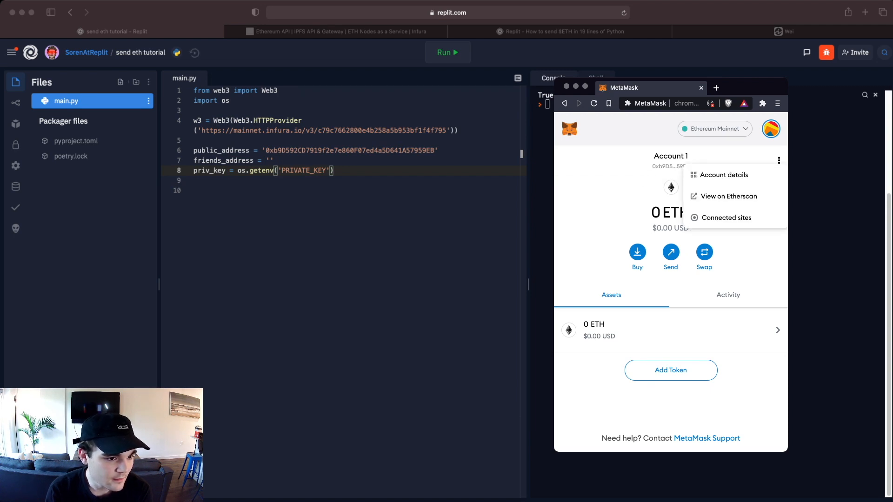
click(723, 175)
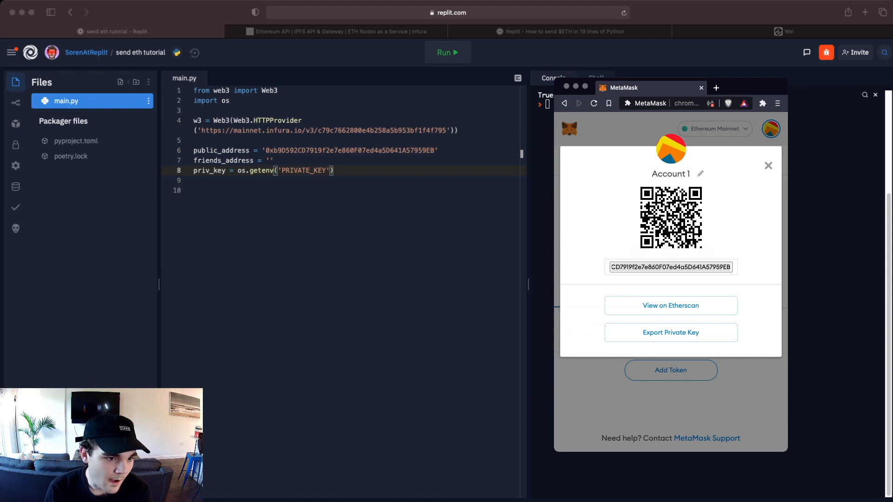
click(767, 165)
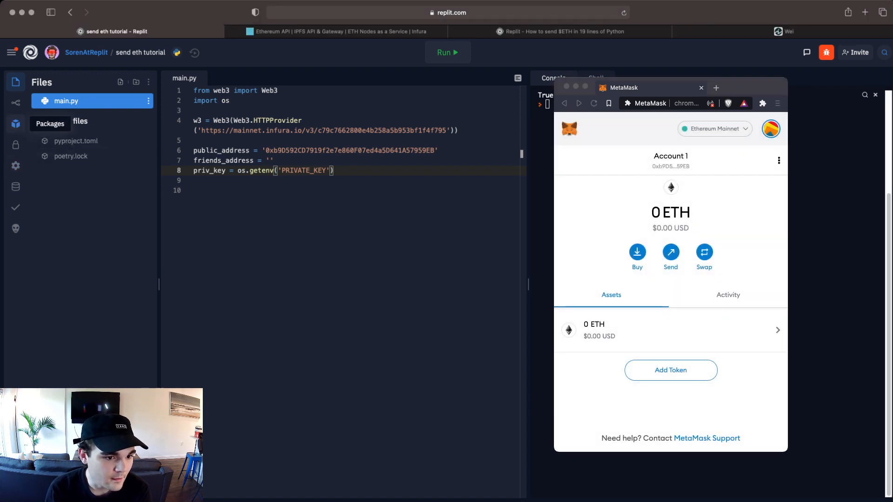
click(16, 144)
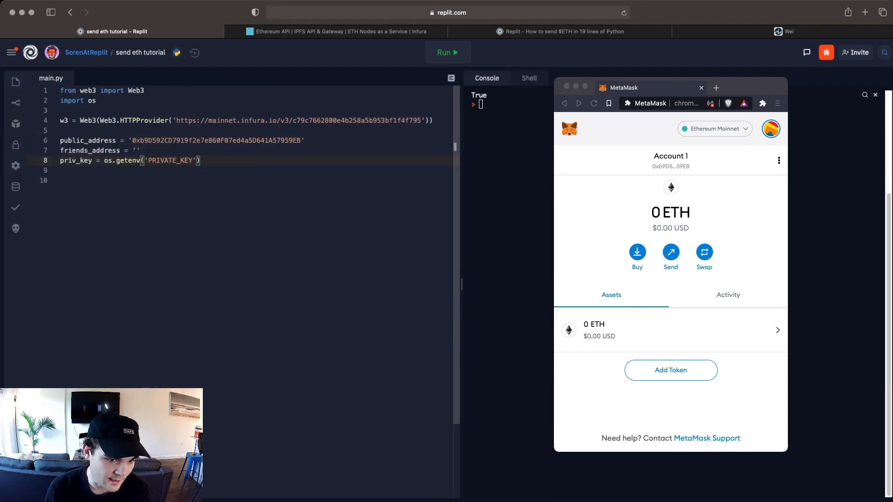
- Add address1 = Web3.toChecksumAddress(public_address) on a new line after the private key
key(Return)
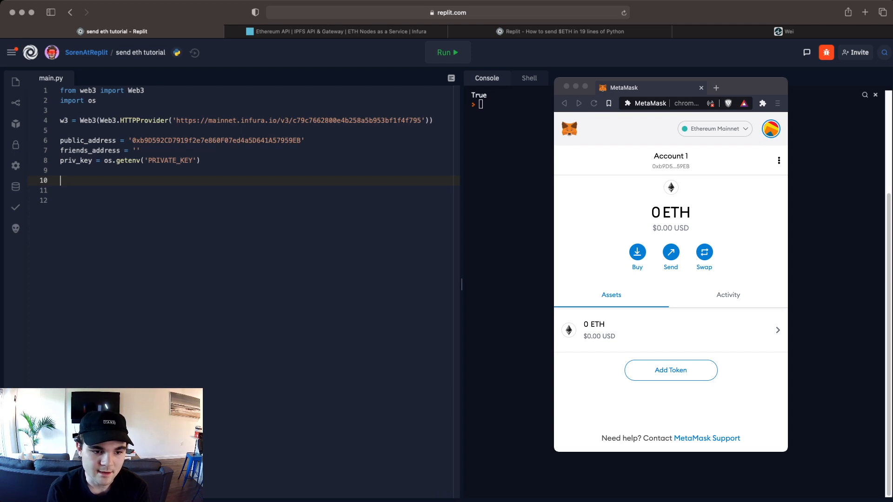
text(addree)
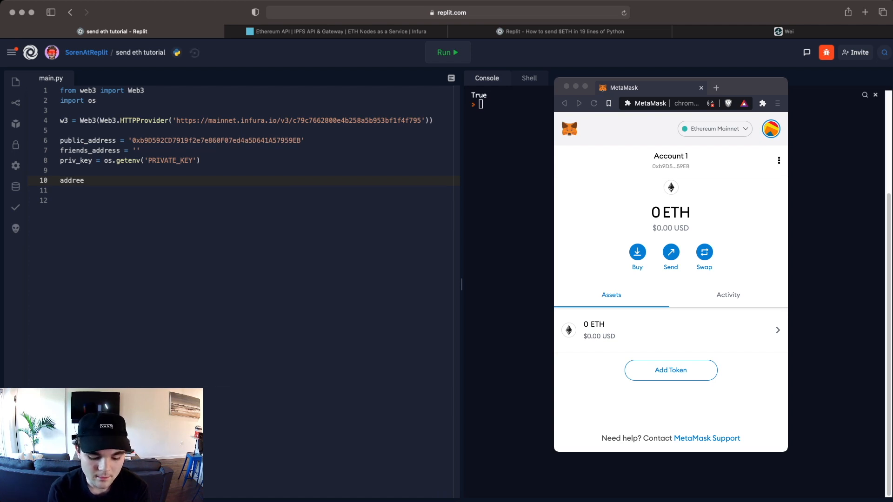
text(ss1 = W)
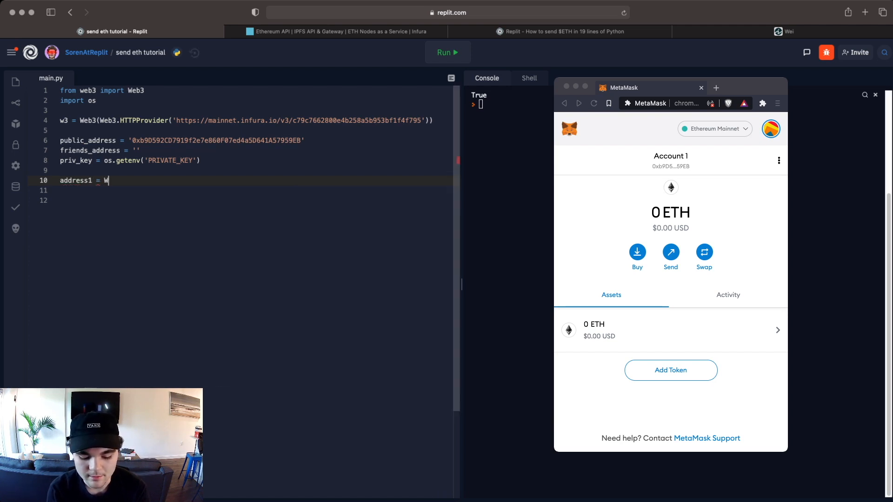
text(eb3.toChecksumAddress()
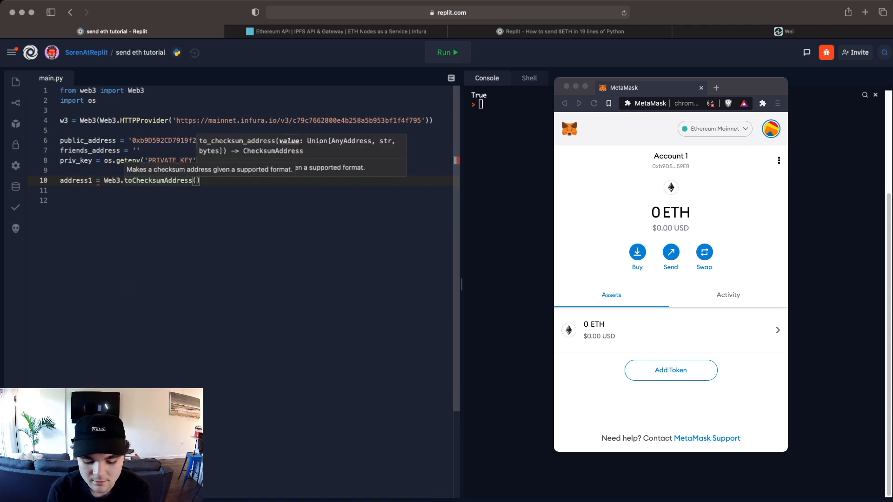
text(public_)
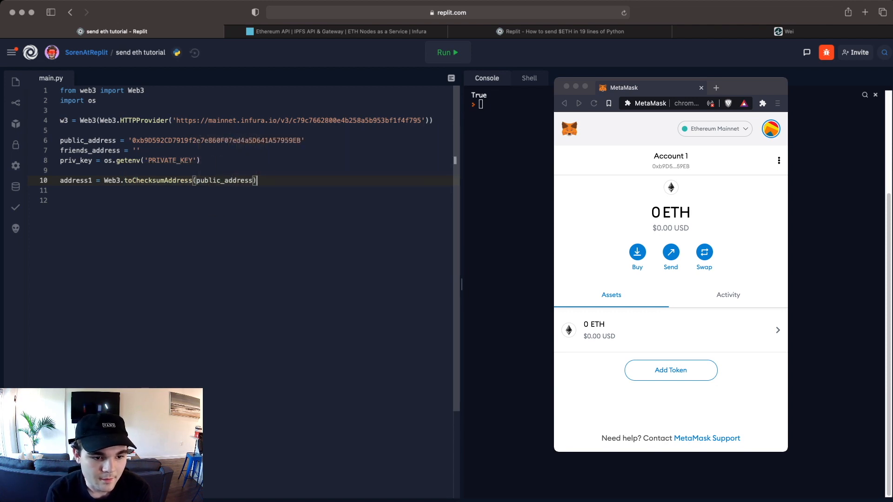
- Add address2 = Web3.toChecksumAddress(friends_address) for the friend's address
text(address2)
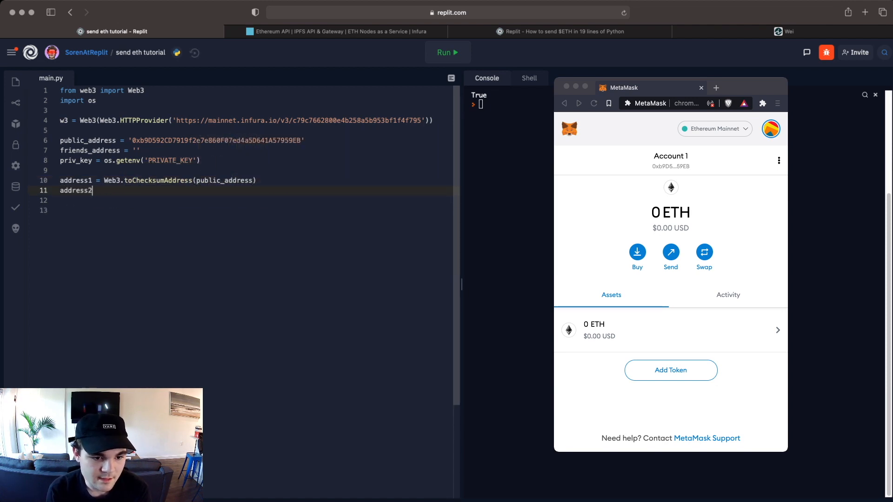
text(= Web3.)
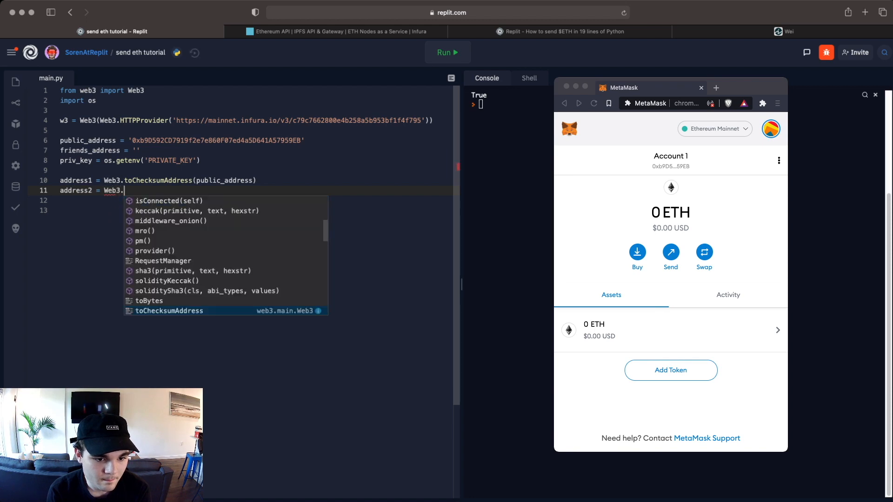
text(toChecksumAddress(friends_address)
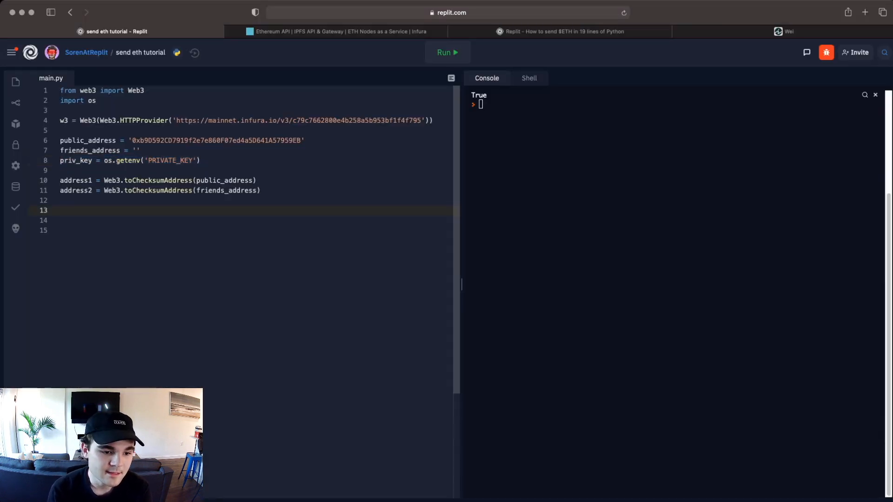
- Set nonce = w3.eth.getTransactionCount(address1) and add print(nonce) below it
text(nonce =)
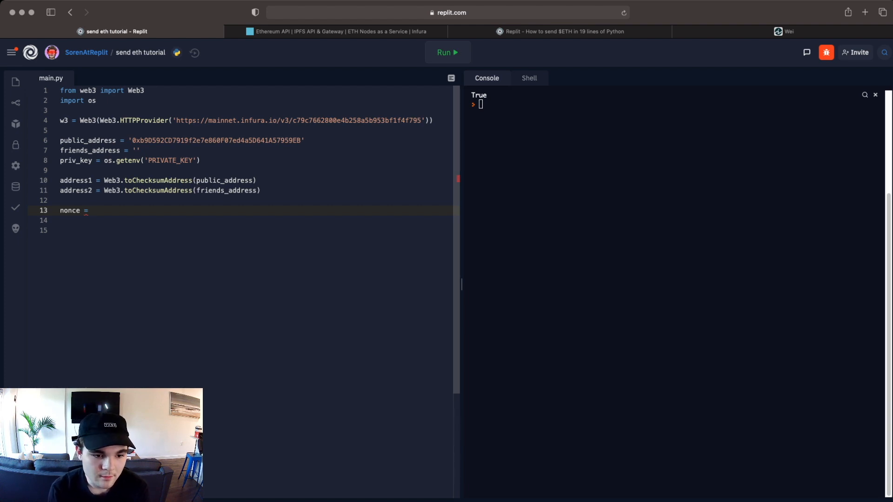
text(w3)
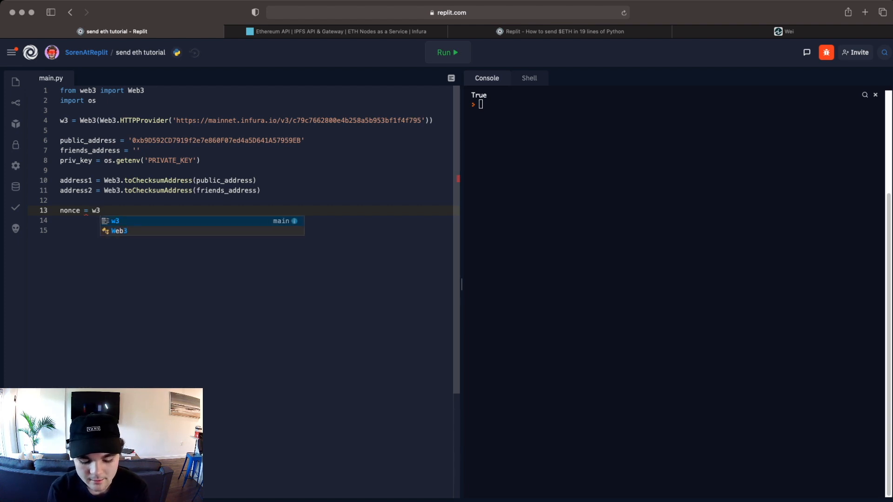
text(.eth)
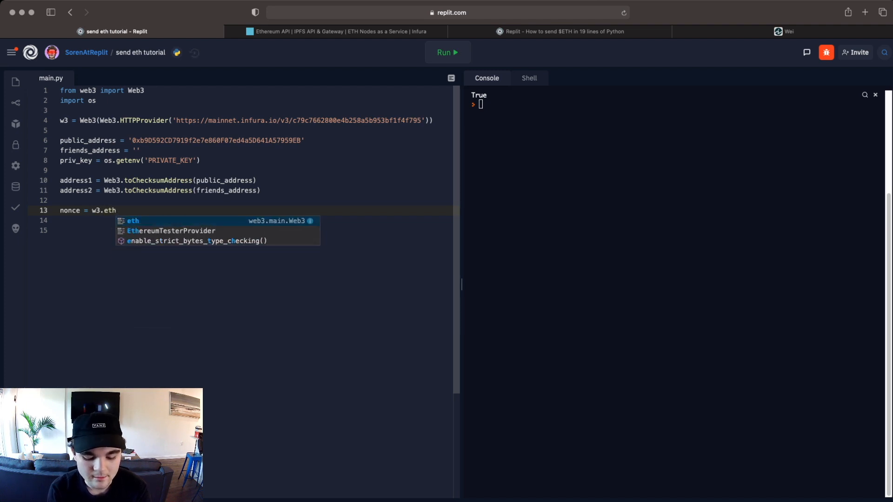
text(.getTransac)
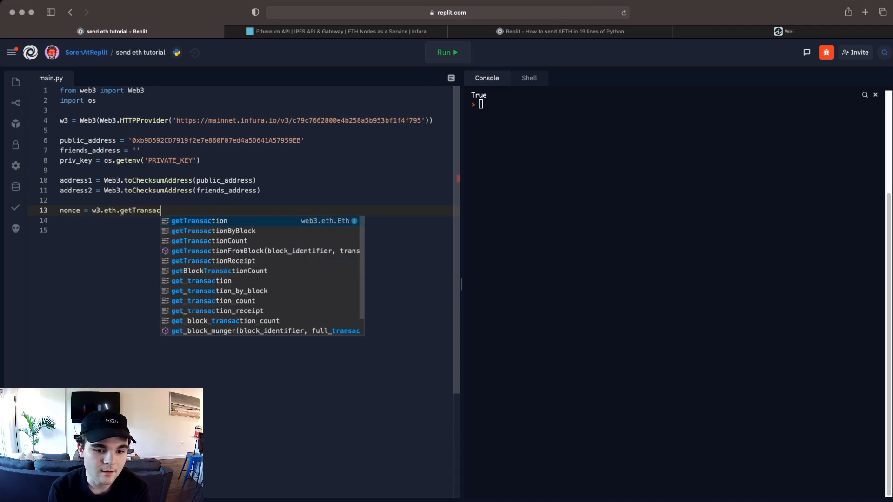
click(209, 240)
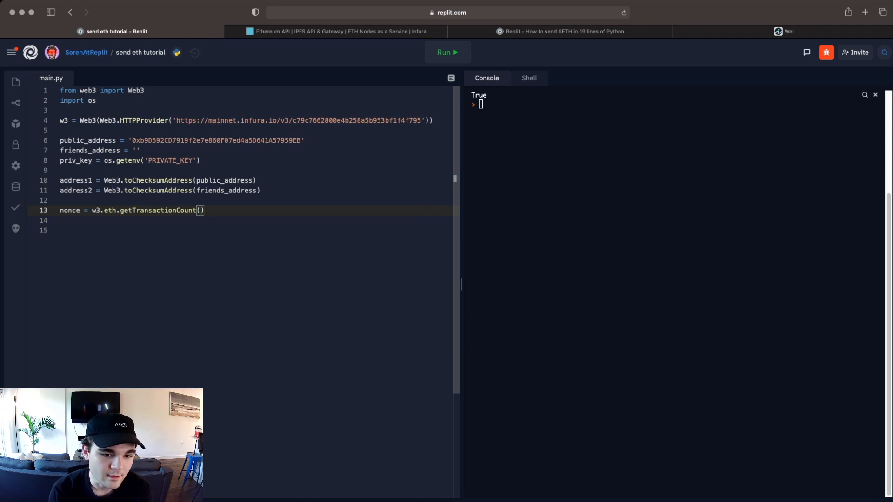
text(address1)
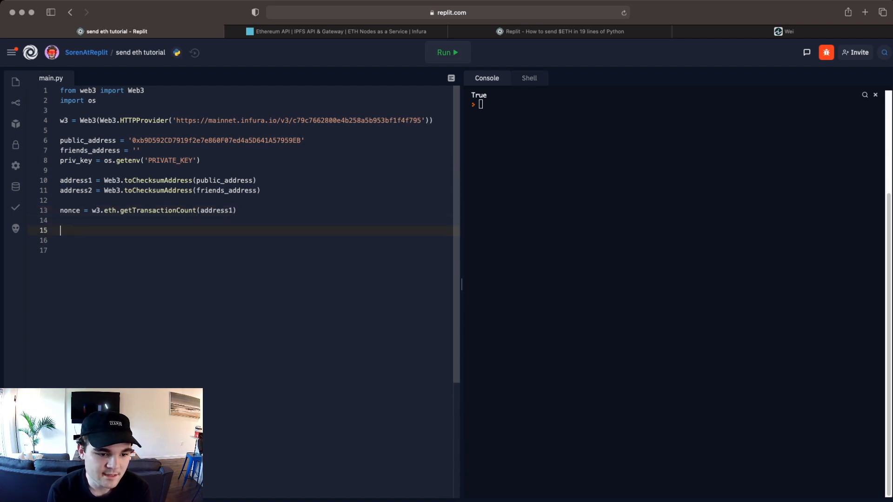
text(print(nonce)
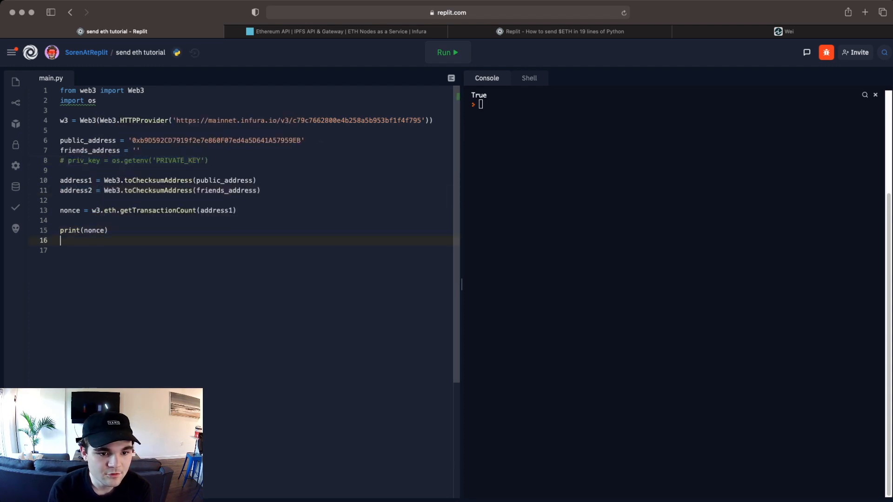
- Run the script twice, getting past the ValueError to see the nonce printed as 2
click(447, 52)
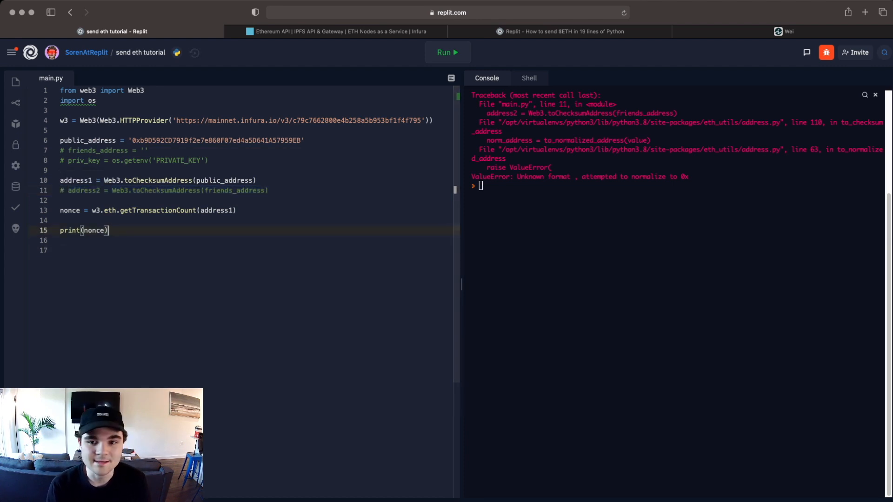
click(447, 52)
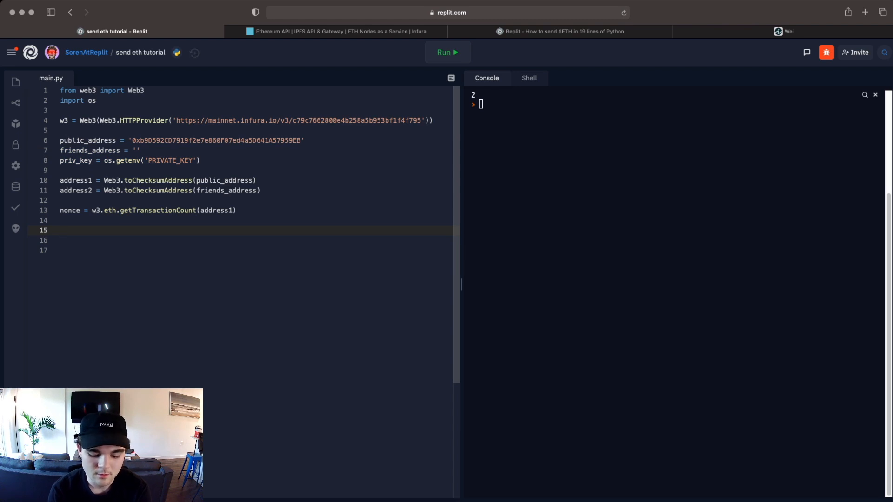
- Start the tx dictionary with 'nonce': nonce and 'to': address2
text(tx)
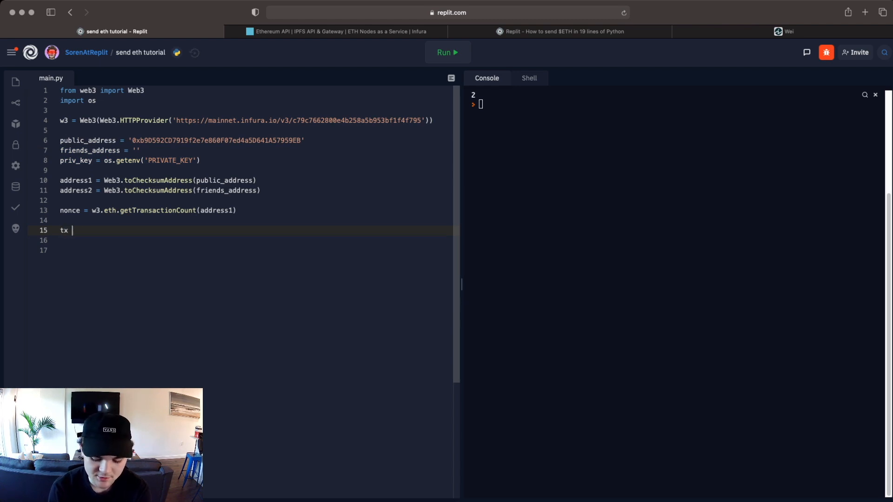
text(= {)
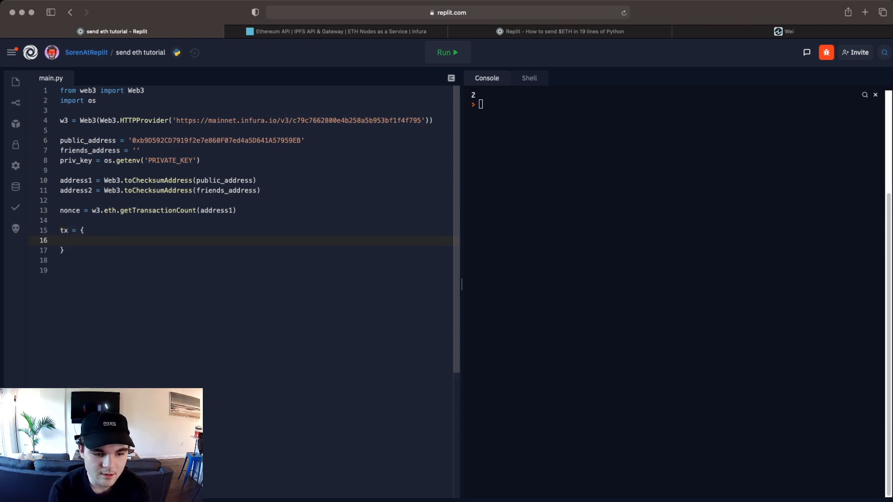
text('nonce')
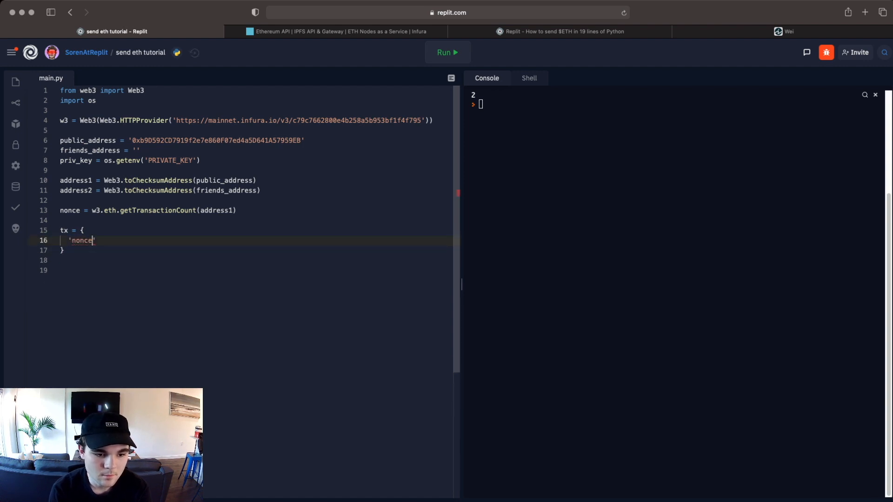
text(': nonce,)
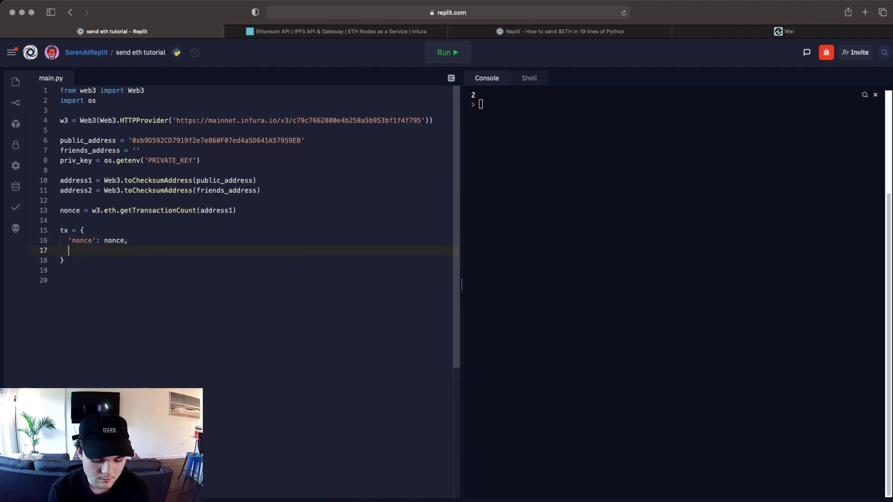
text('to')
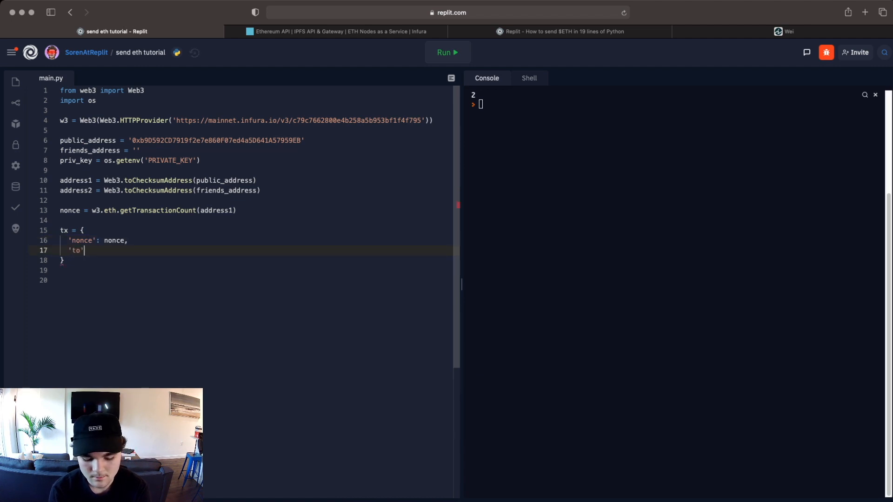
text(: address2,)
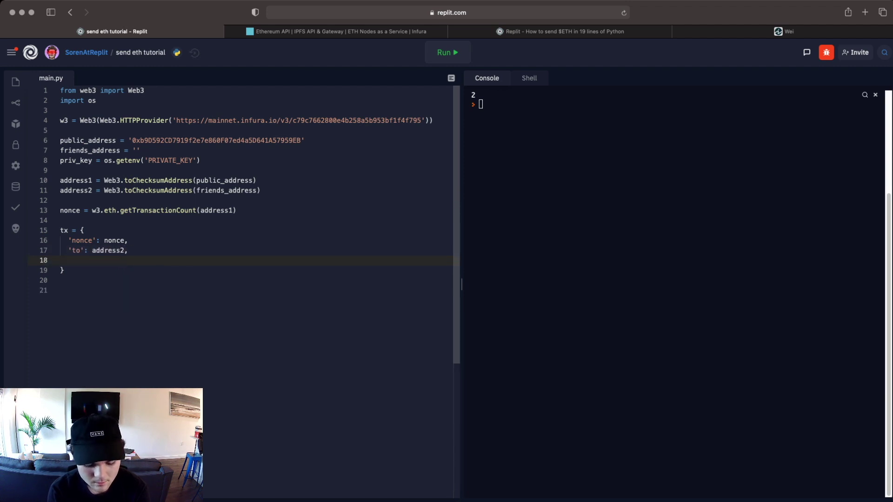
- Add 'value': w3.toWei(.001, 'ether') to the tx dictionary
text('value':)
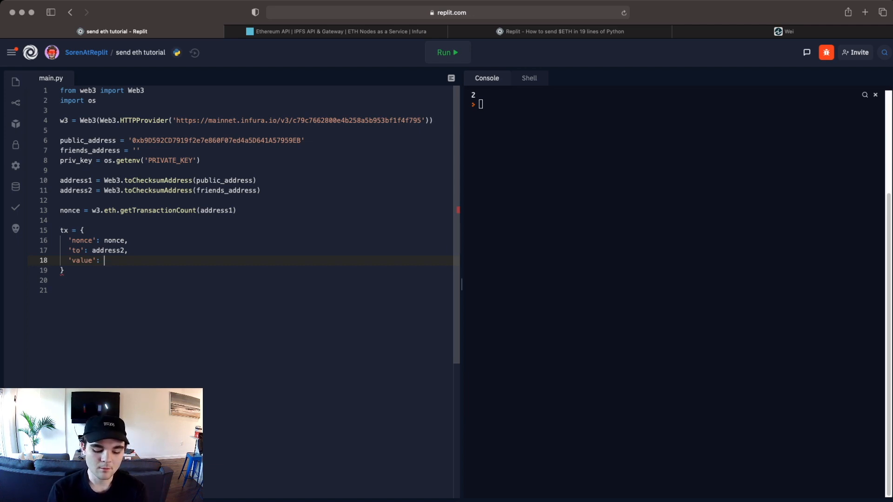
text(w)
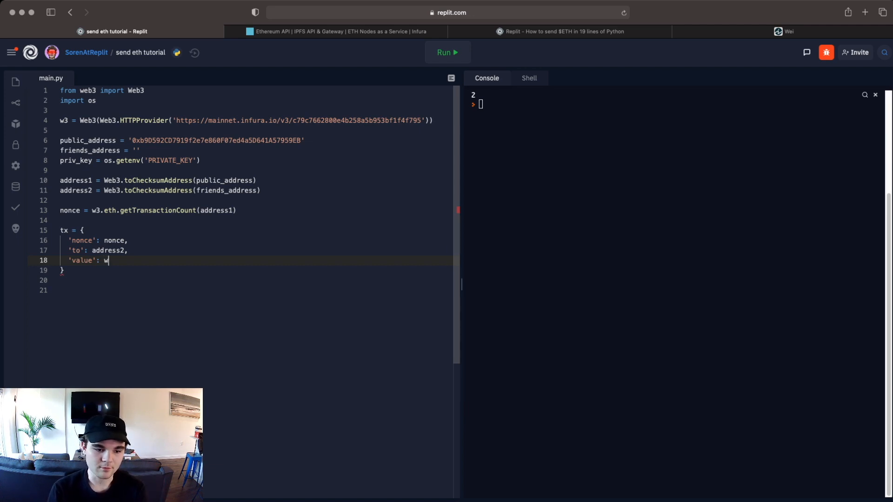
text(3.)
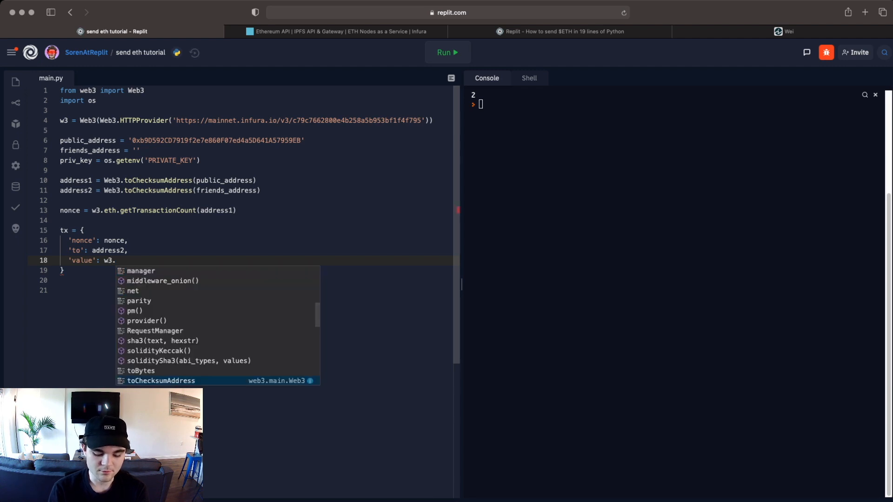
text(toWei()
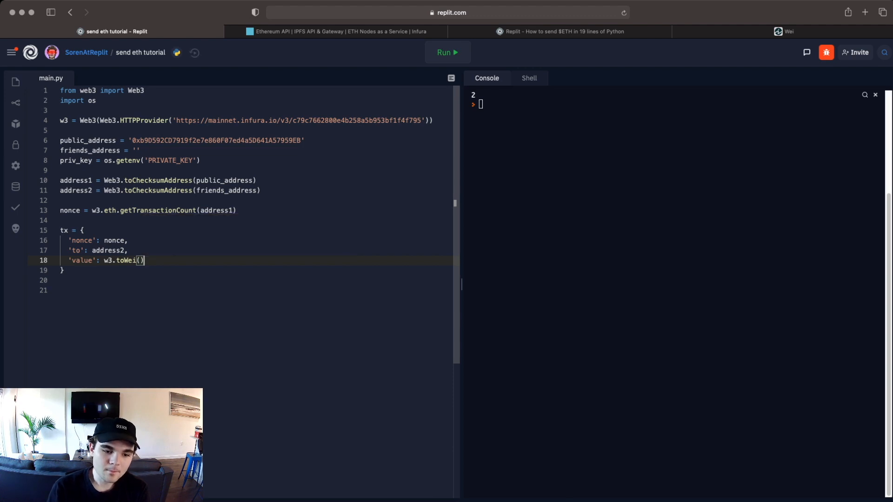
key(Backspace)
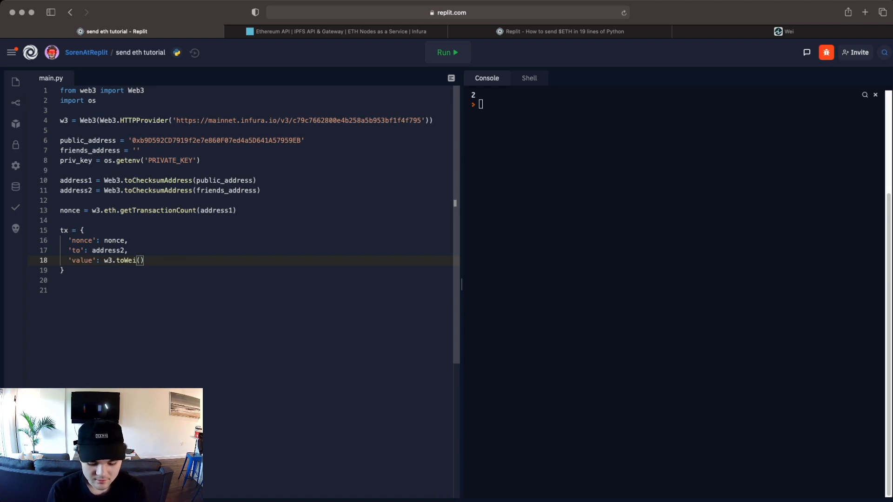
text(.0)
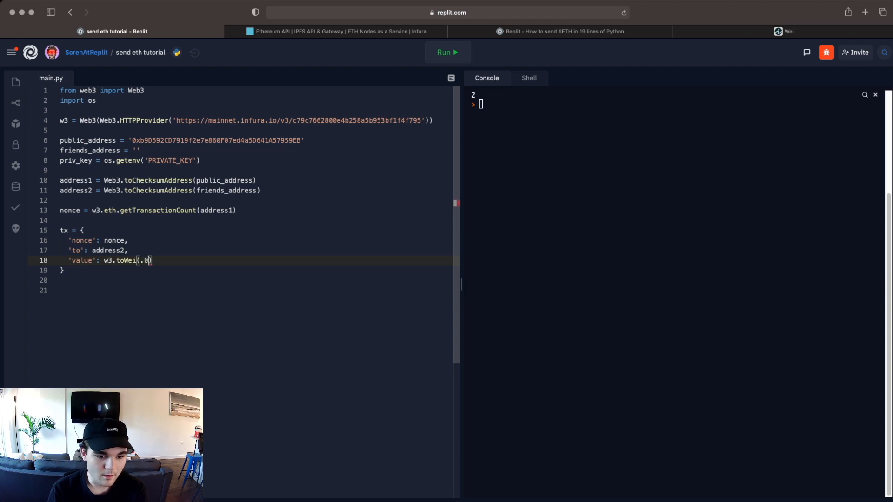
text(01, ')
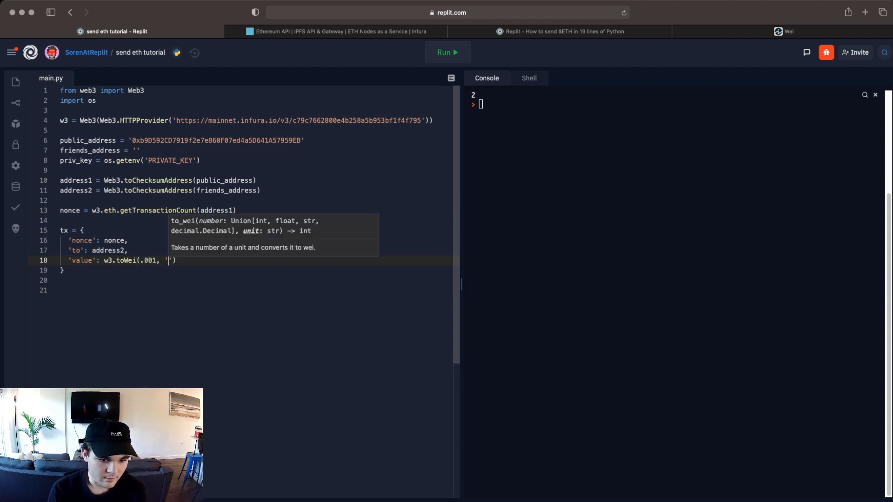
text(ether)
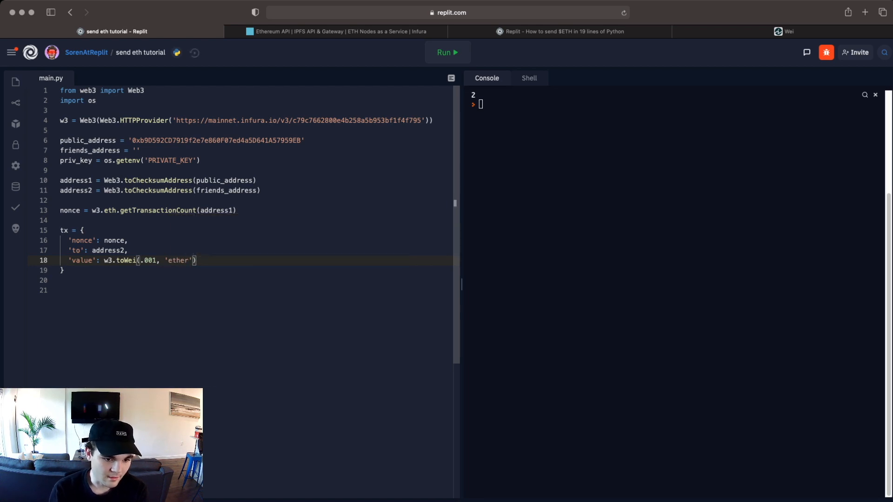
text(,)
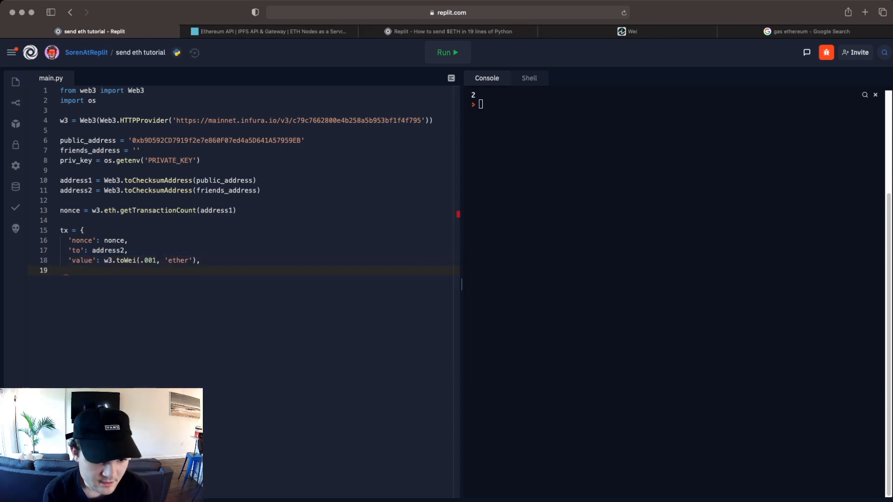
- Add 'gas': 21000 to the tx dictionary
text('g)
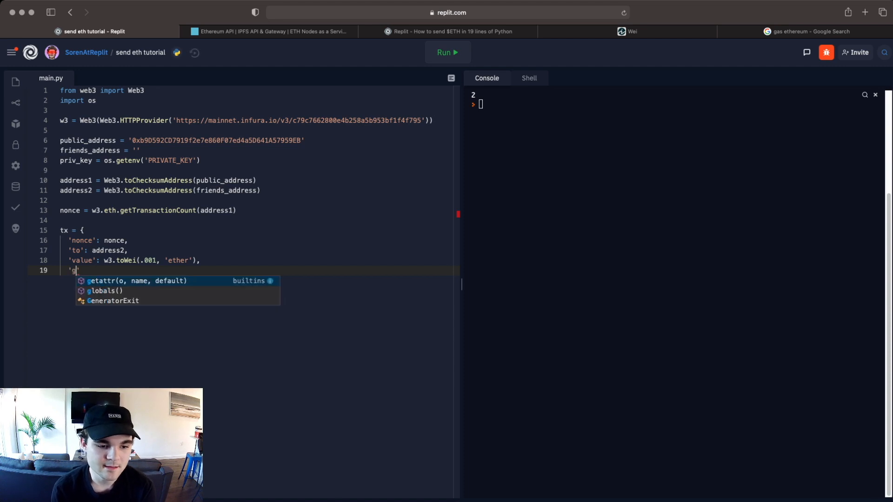
text(as':)
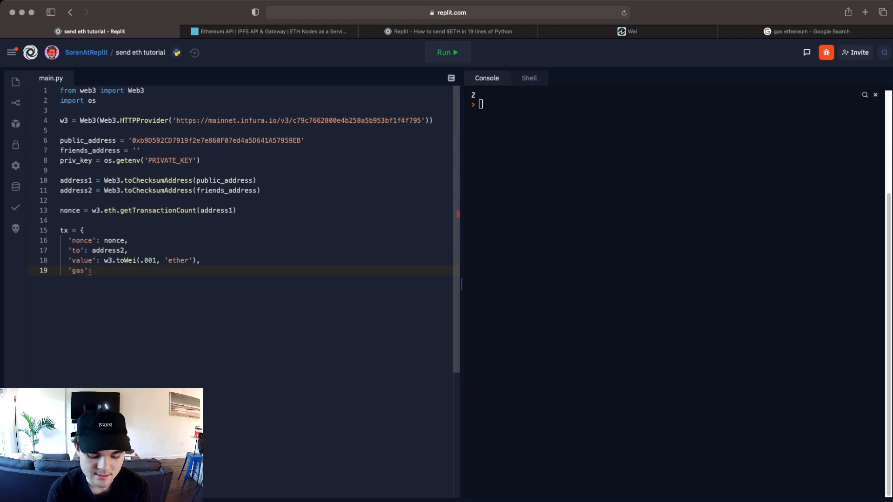
text(21000,)
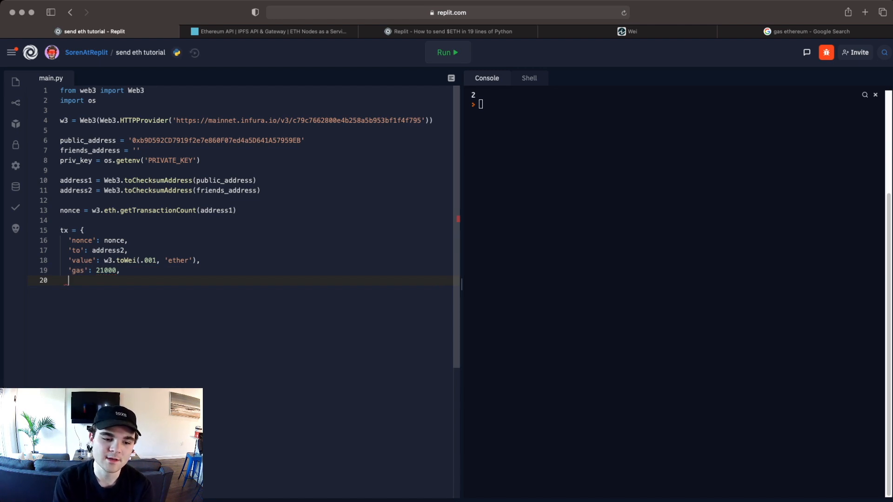
- Add 'gasPrice': w3.toWei(40, 'gwei'), drop the trailing comma and close the dictionary
text('gasPrice': w3.toWei())
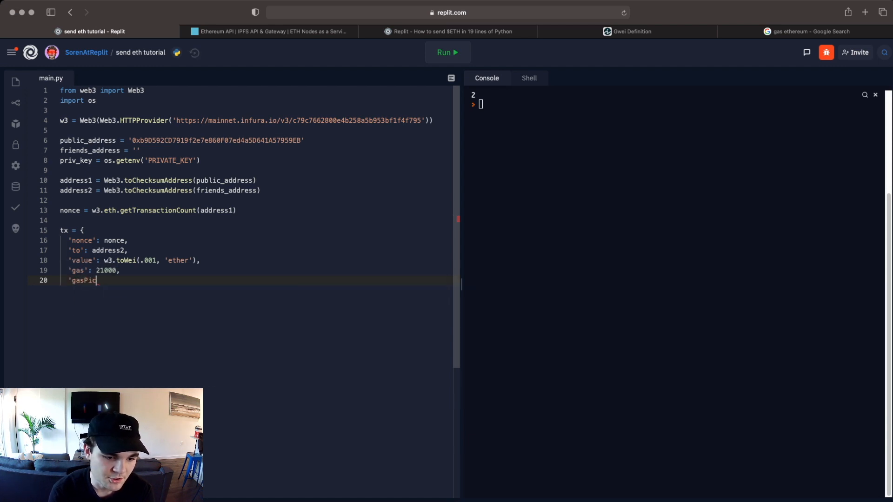
text(ce':)
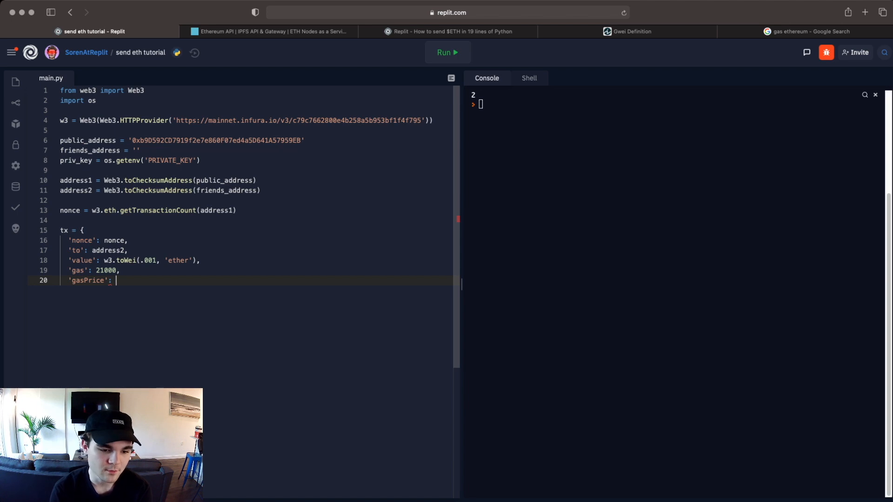
text(w3.)
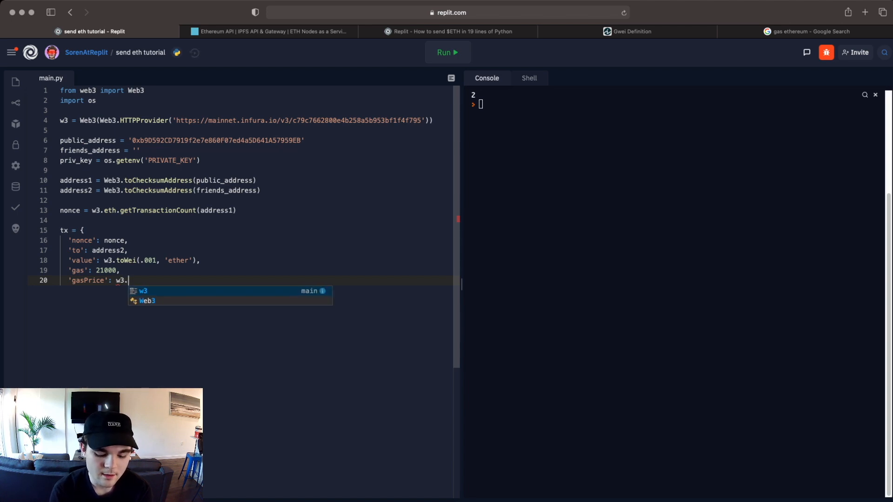
text(toWei(40, 'gwei'),)
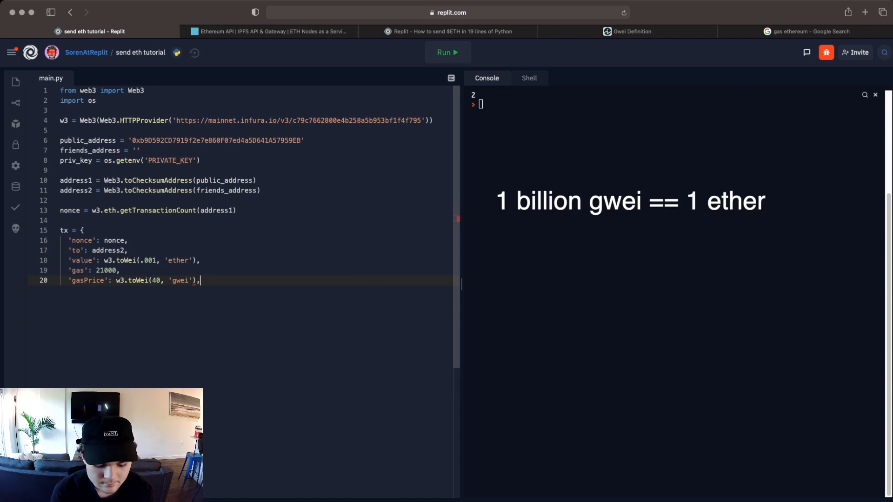
key(Return)
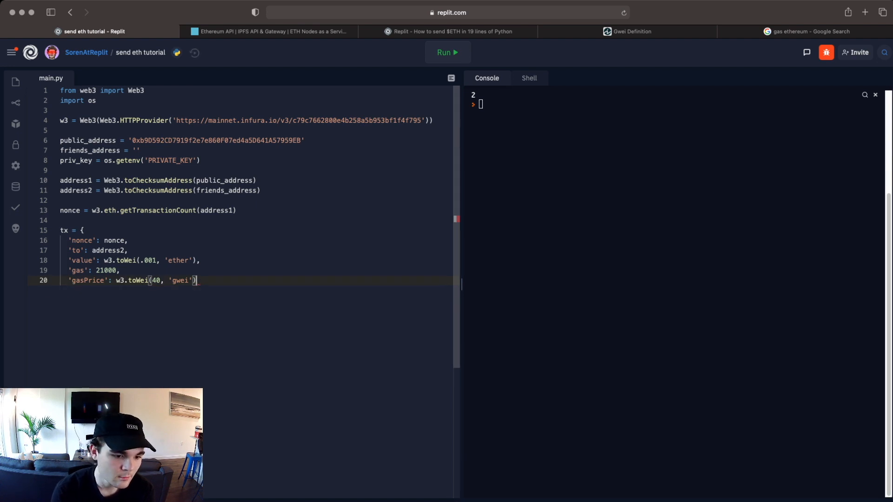
key(Enter)
text(})
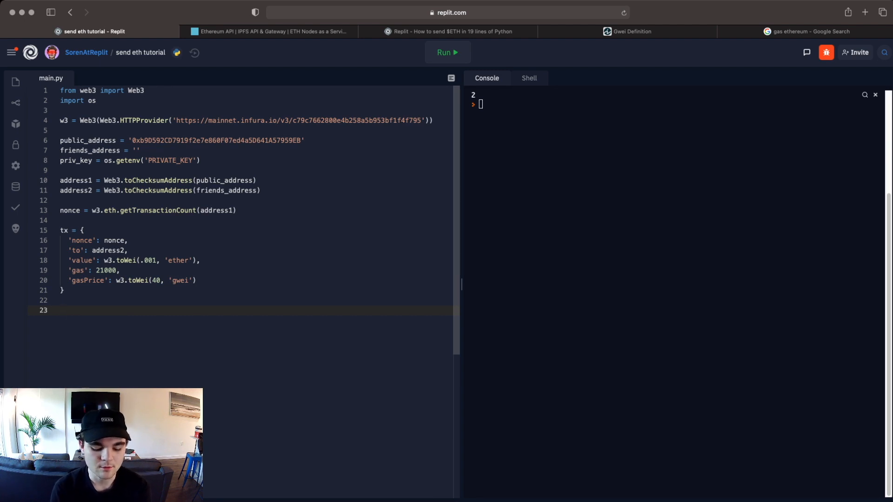
- Write signed_tx = w3.eth.account.signTransaction(tx, priv_key) on a new line
text(signex)
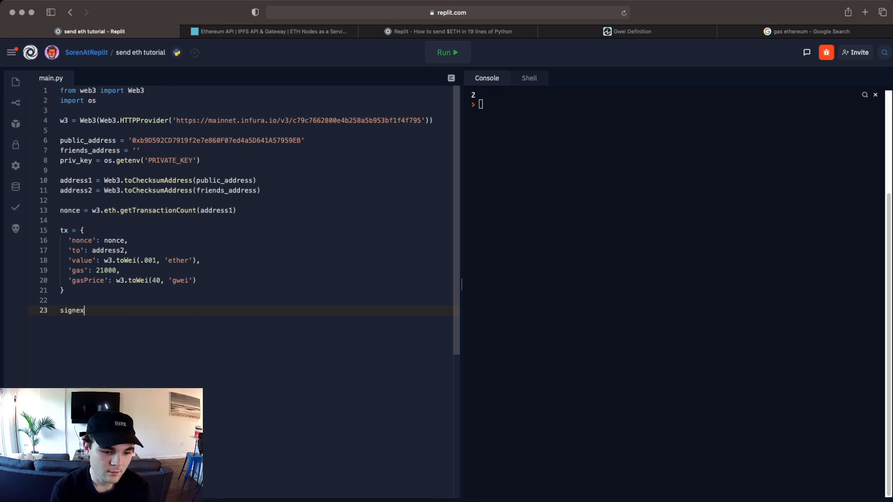
text(d)
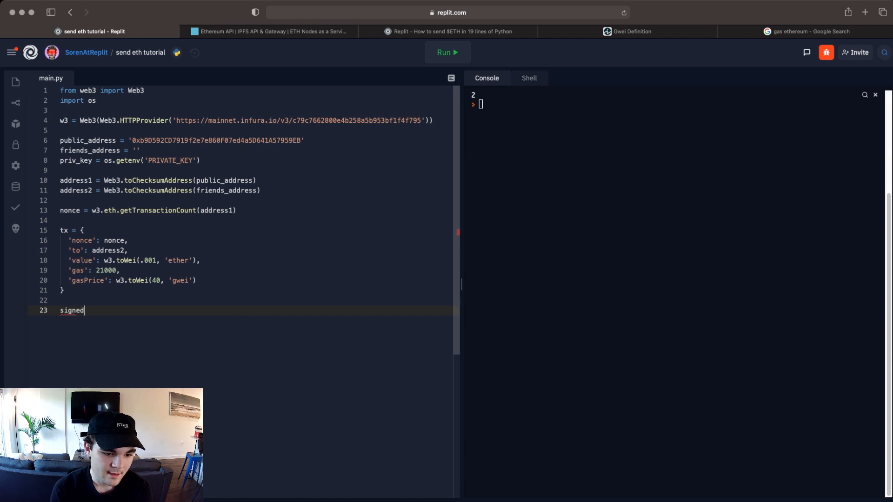
text(_tx =)
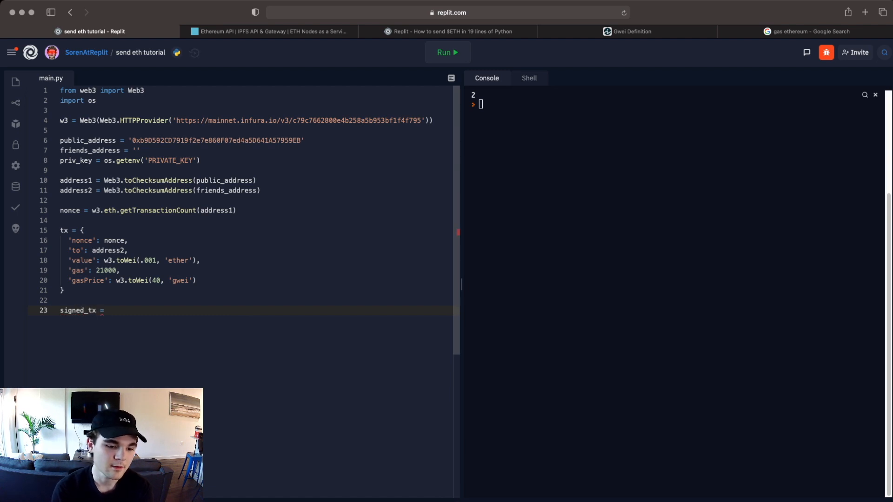
text(w3.eth.)
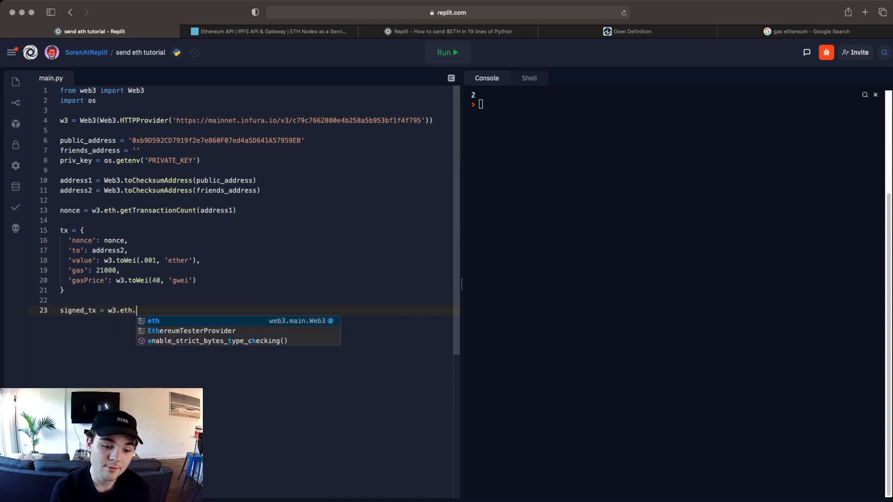
text(account.sign)
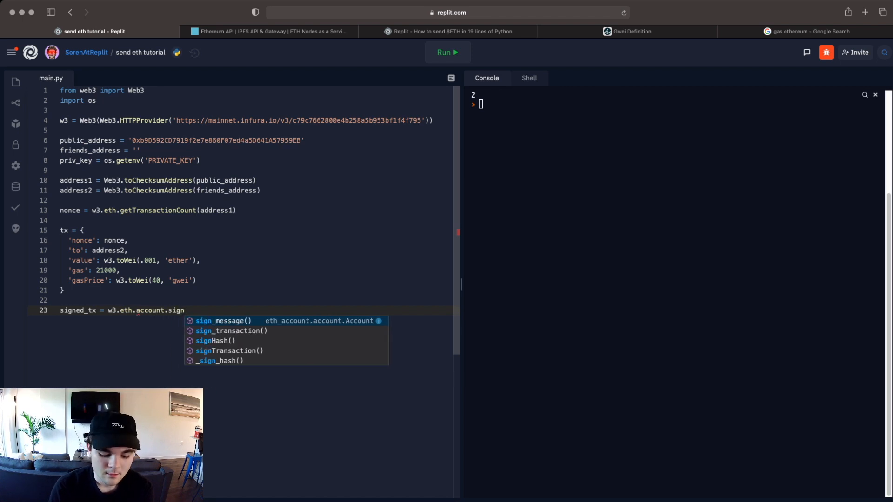
text(Transaction()
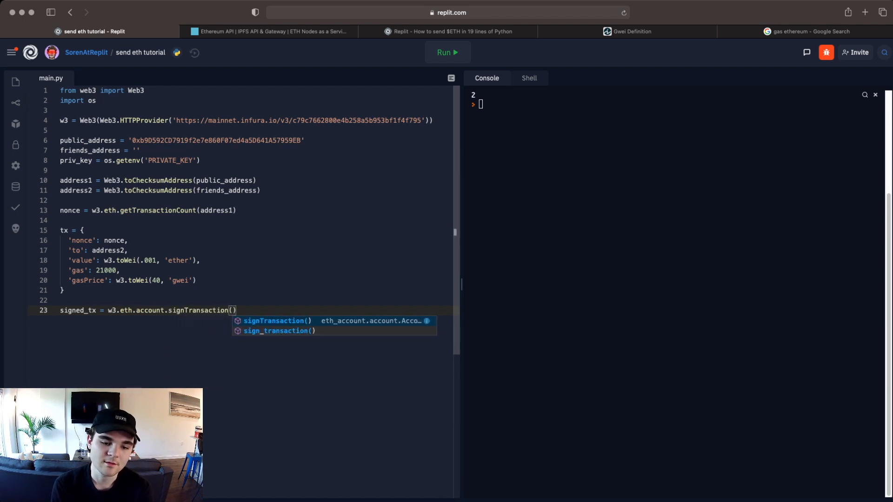
text(tx, private)
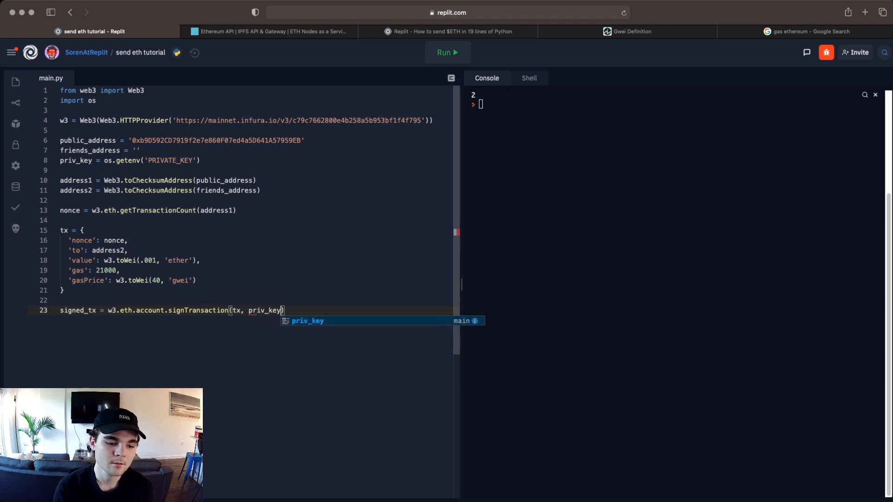
key(enter)
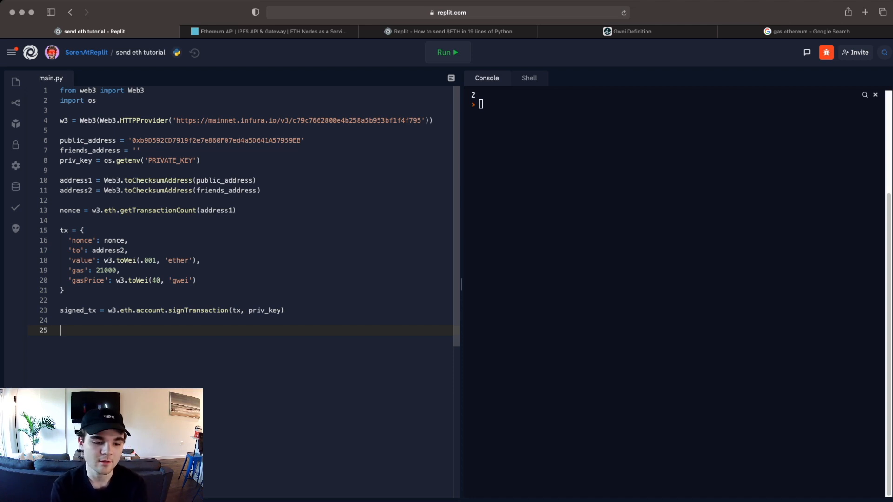
- Write w3.eth.sendRawTransaction(signed_tx.rawTransaction) on line 25
text(w3.eth.sendRawTransaction)
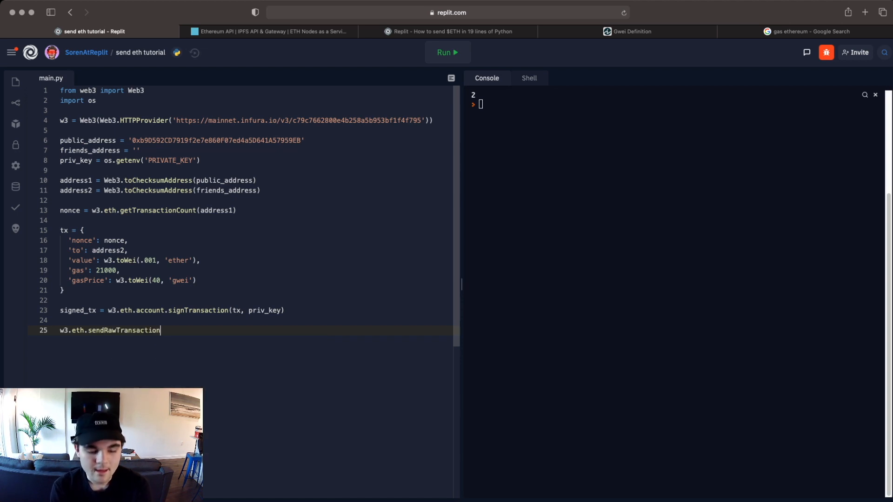
text(())
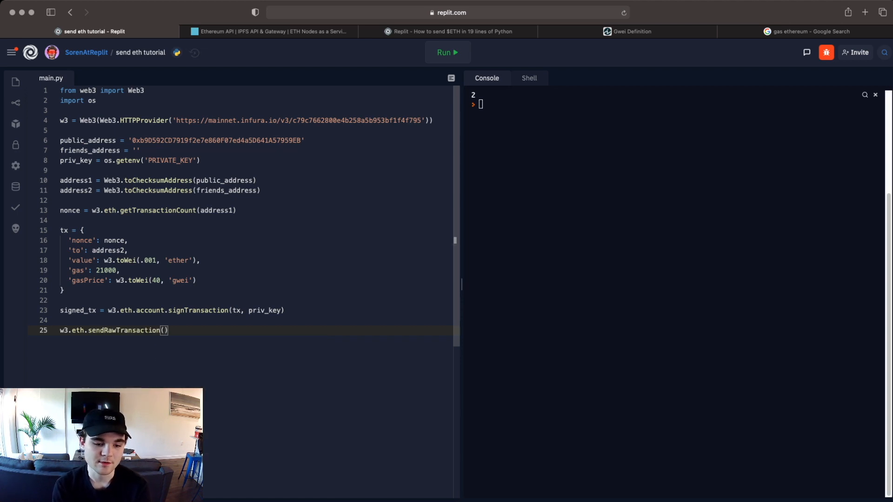
text(signed_tx.raw_)
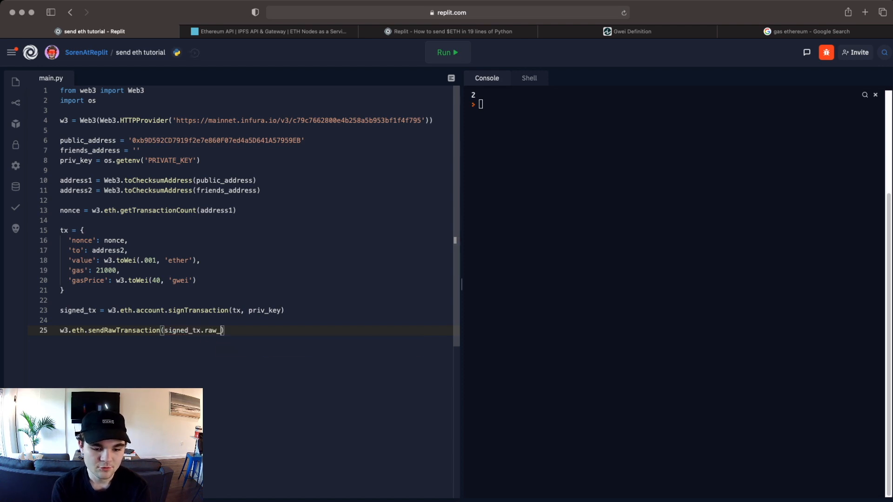
text(rawTransaction)
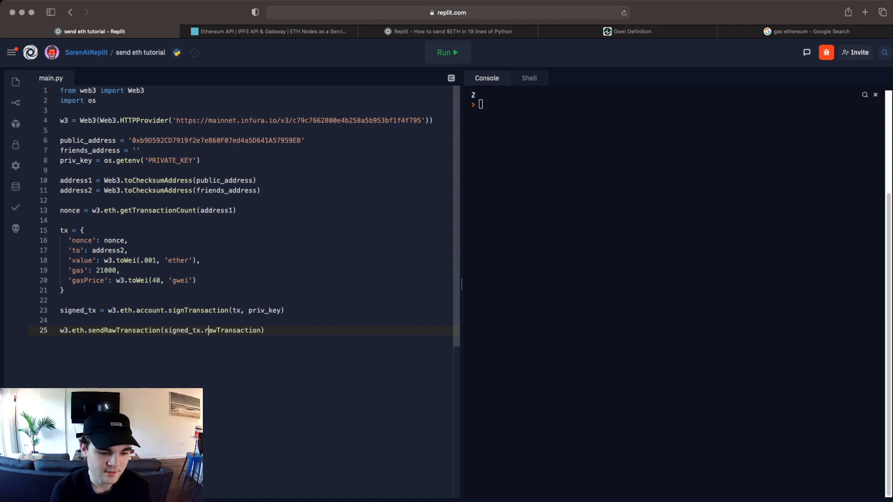
- Assign the send result to tx_hash at the start of that line
double_click(62, 120)
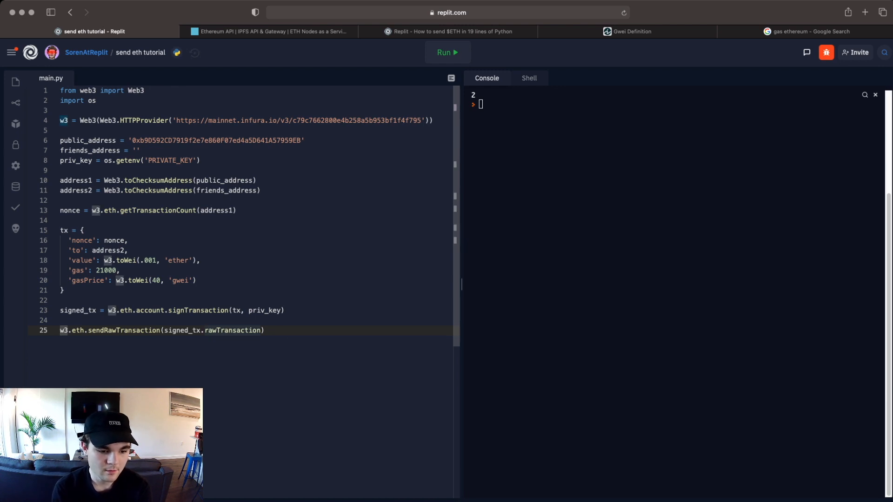
text(tx_hash=)
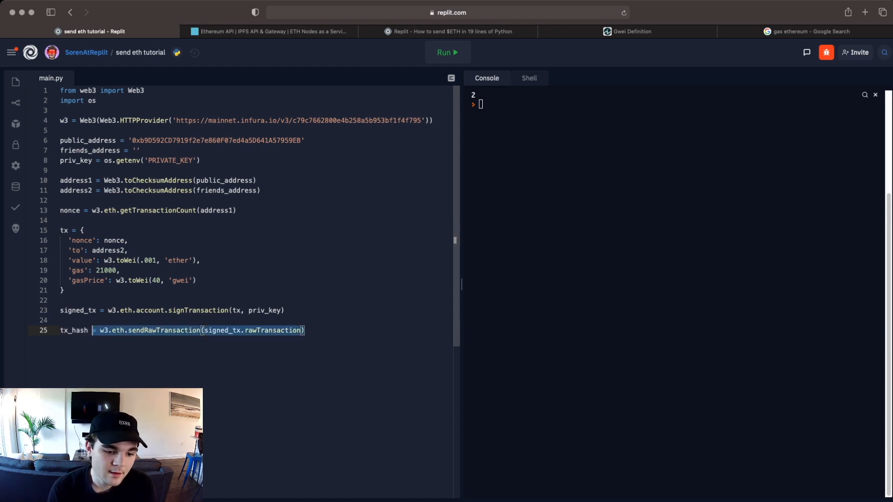
click(64, 290)
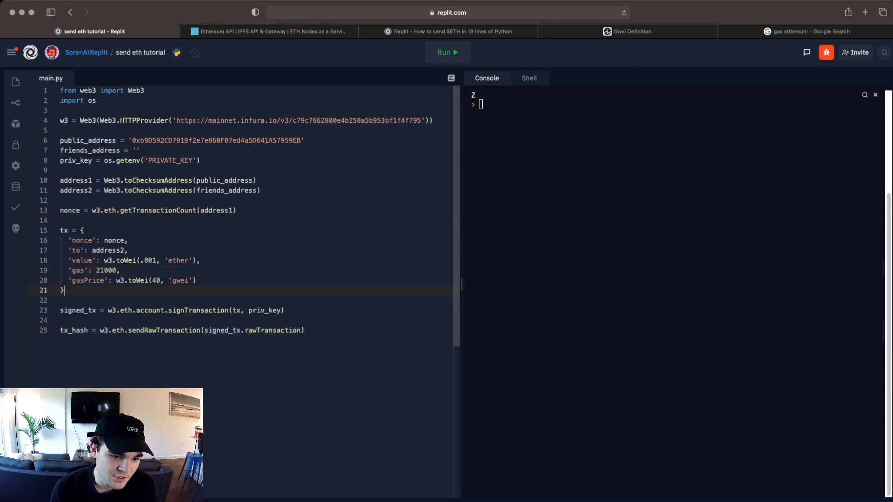
click(69, 230)
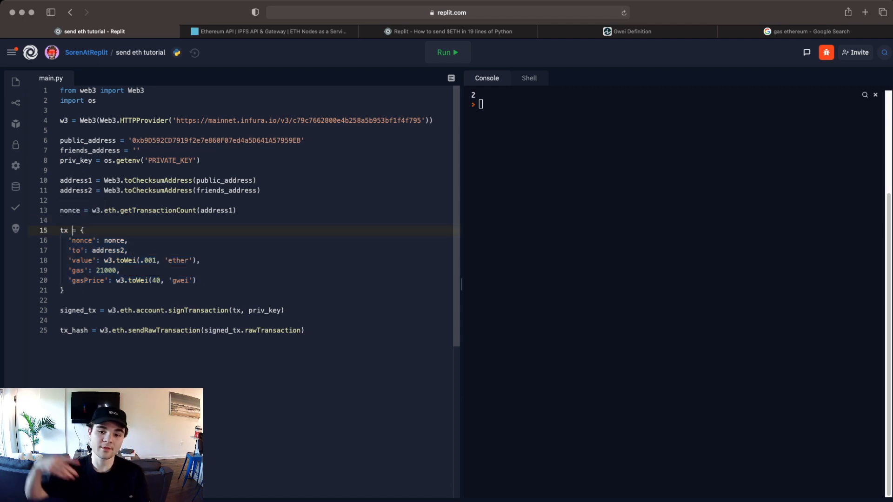